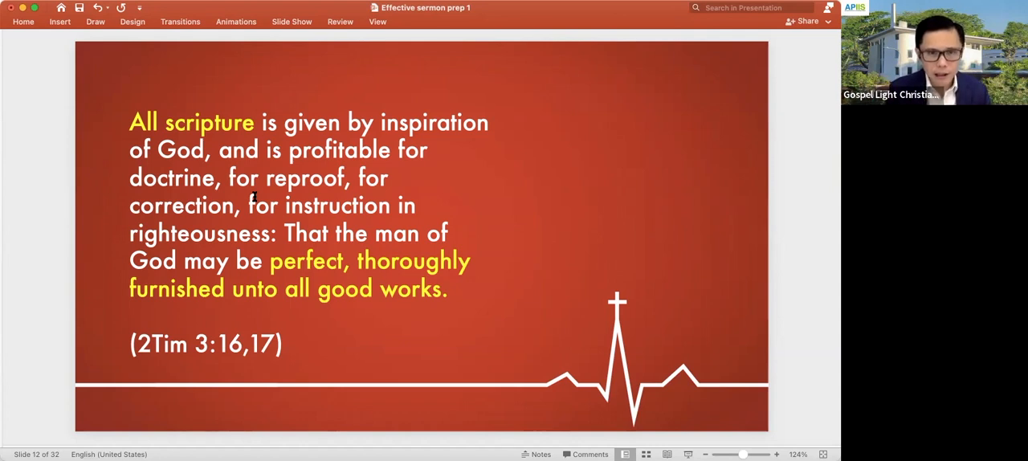
Step: Advance the deck past the eisegesis versus exegesis slide to the God-must-reveal-himself quote
{"action": "key", "text": "right"}
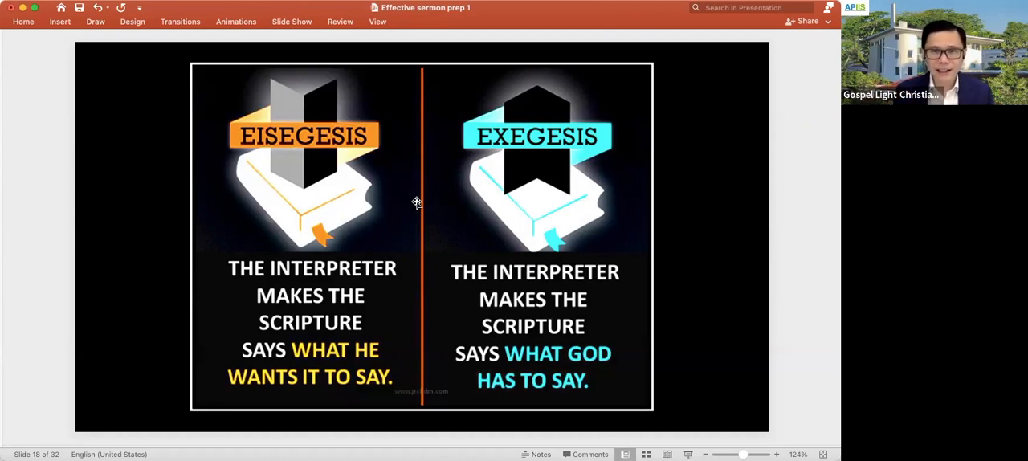
{"action": "mouse_move", "coordinate": [794, 377]}
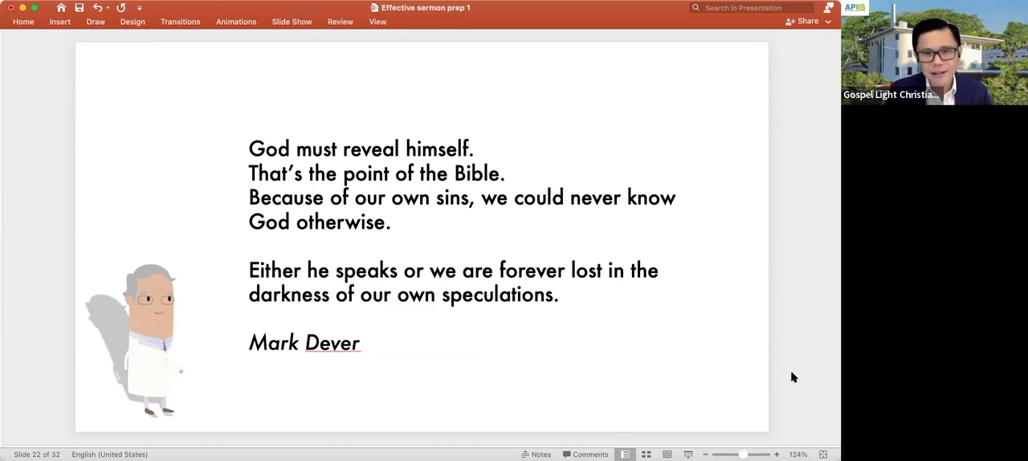
Step: Advance the slideshow to slide 25, 'Revelation from God', with the heartbeat line and cross
{"action": "key", "text": "right"}
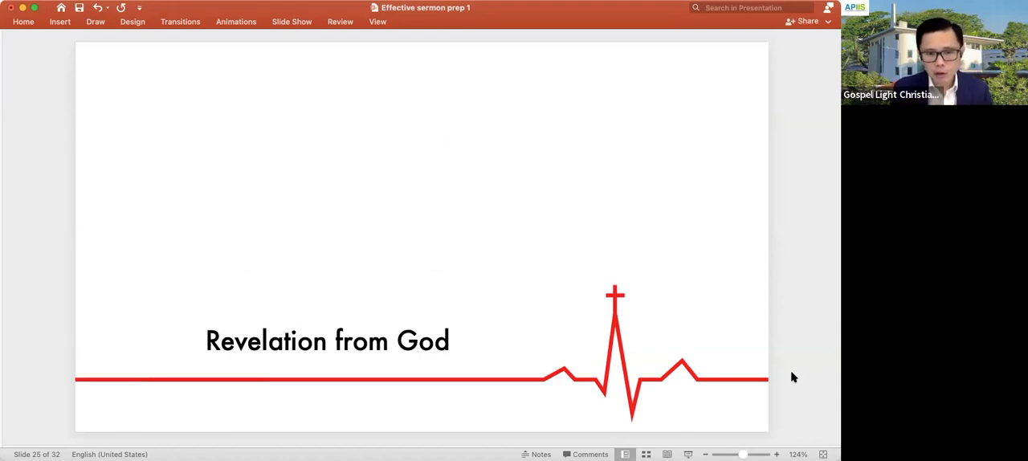
Step: Advance to slide 30, Mark Dever's quote that a healthy church hears God's Word
{"action": "key", "text": "right"}
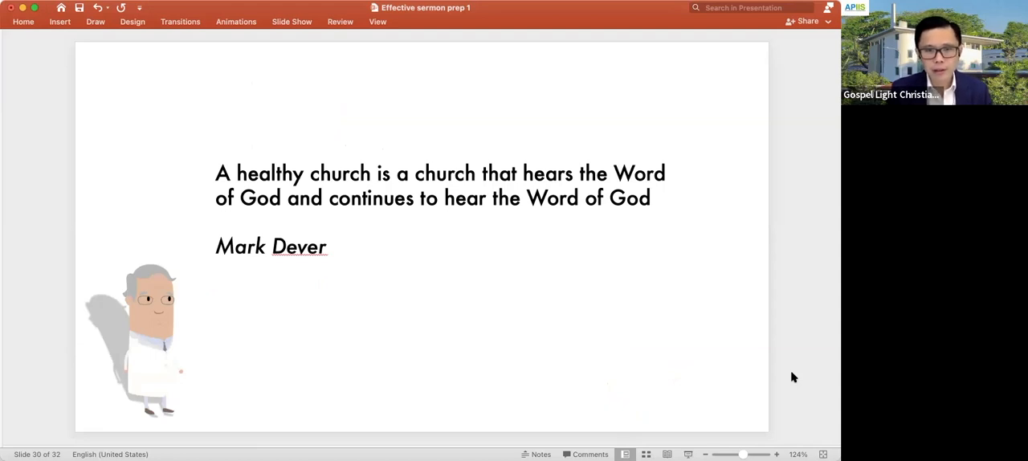
Step: Leave the PowerPoint slideshow and switch to the Chrome window on Google's home page
{"action": "key", "text": "right"}
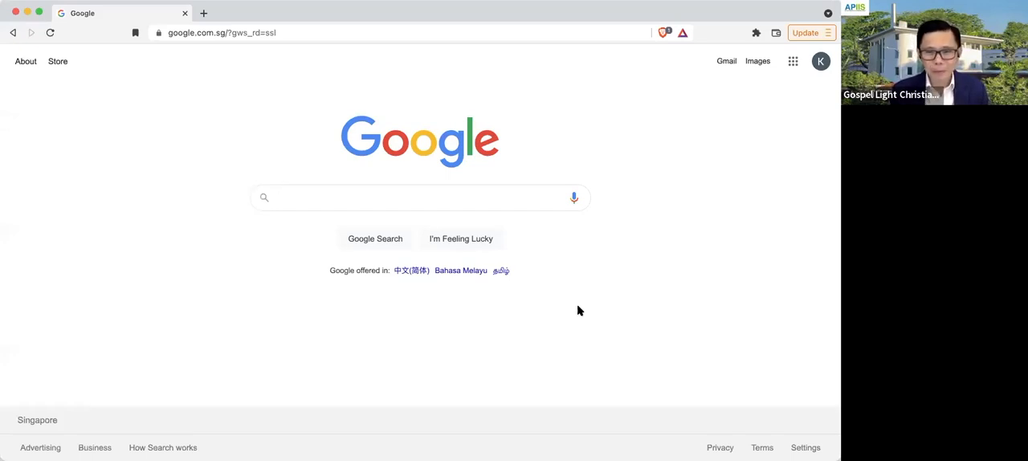
{"action": "left_click", "coordinate": [419, 197]}
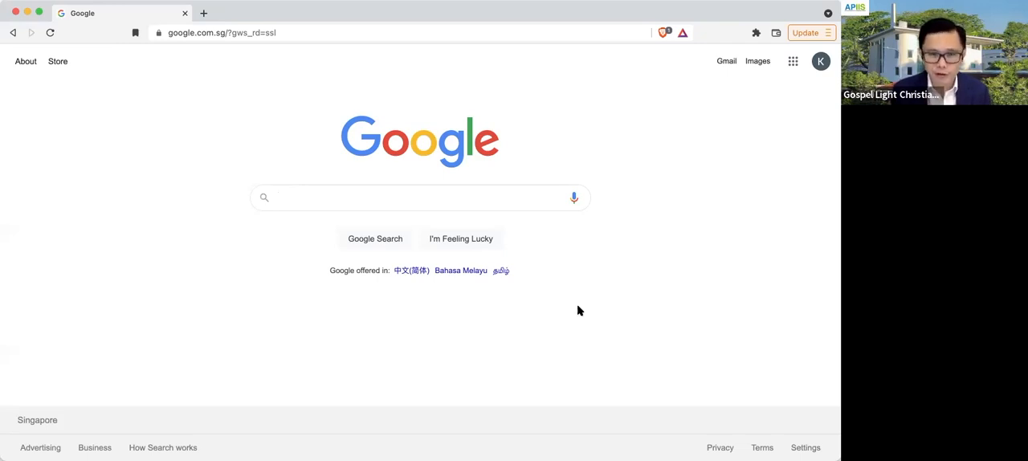
{"action": "left_click", "coordinate": [419, 197]}
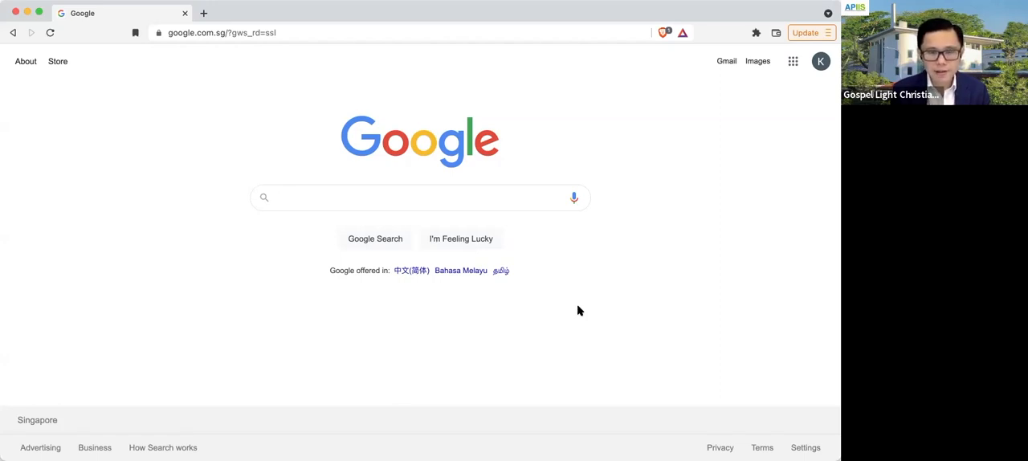
{"action": "left_click", "coordinate": [419, 197]}
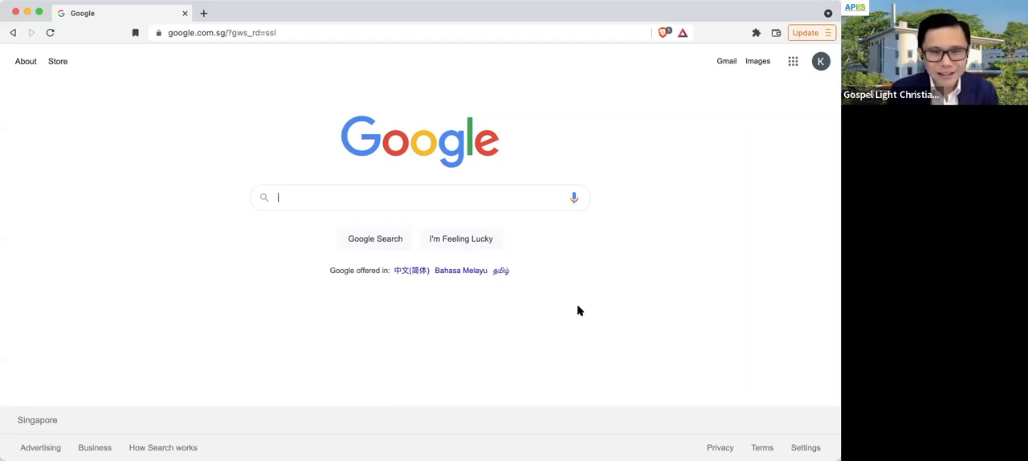
Step: Search Google for 'galatians precept austin' and open the Galatians Commentaries & Sermons result
{"action": "type", "text": "galatians precept aus"}
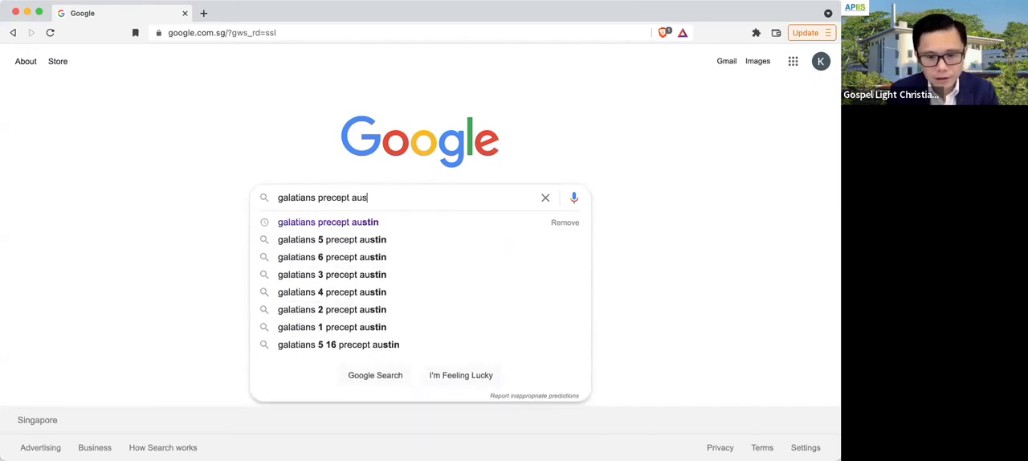
{"action": "type", "text": "tin"}
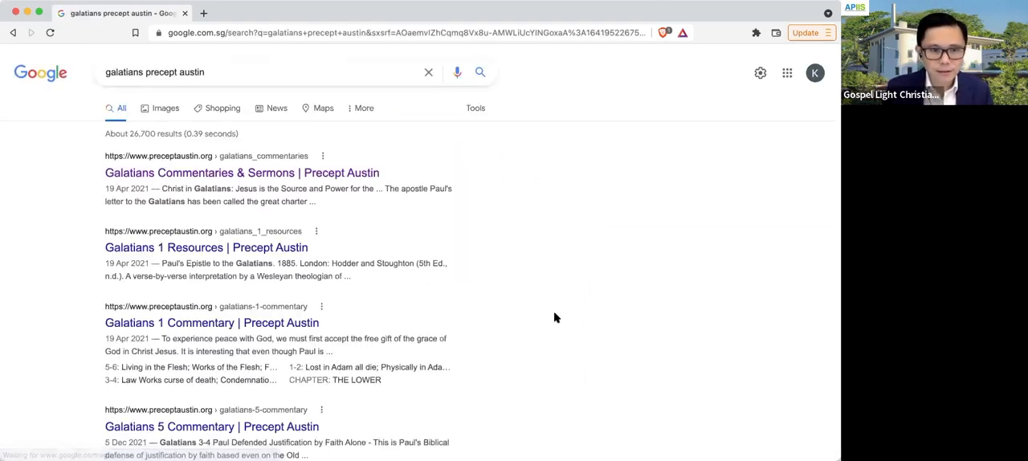
{"action": "left_click", "coordinate": [242, 173]}
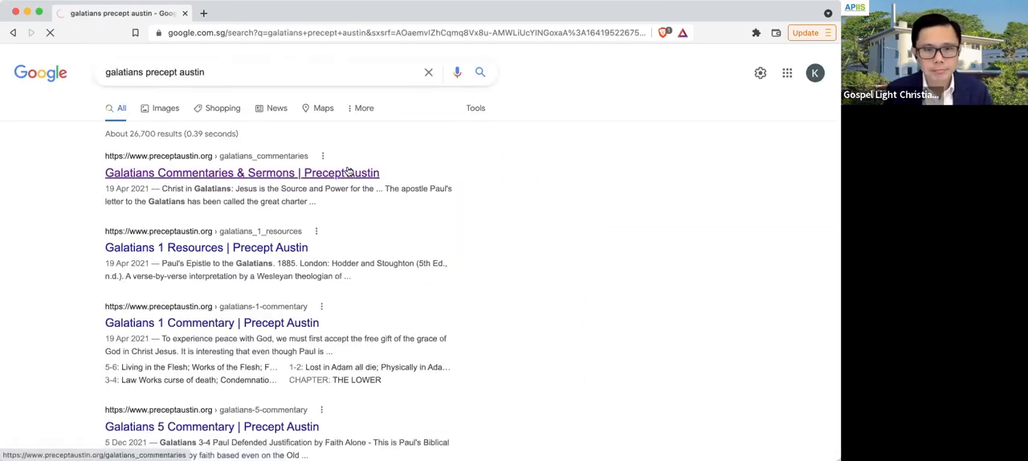
{"action": "left_click", "coordinate": [242, 172]}
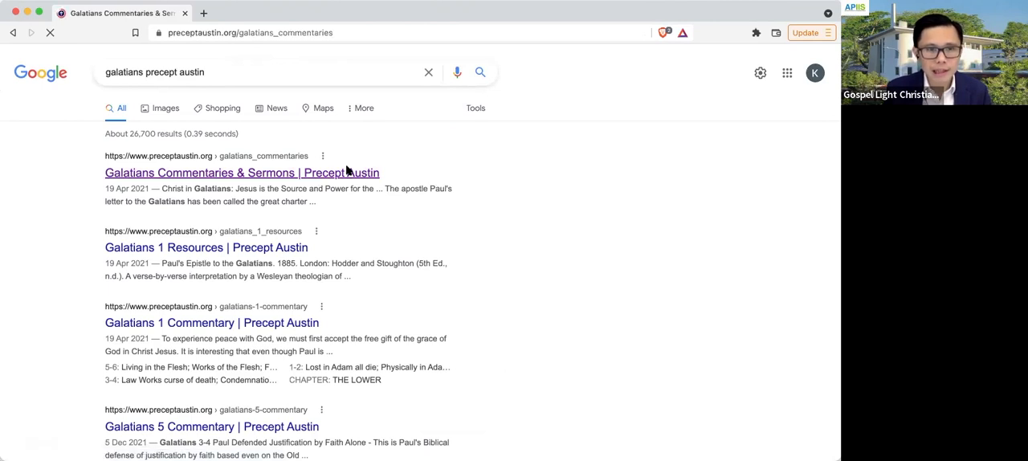
{"action": "left_click", "coordinate": [242, 173]}
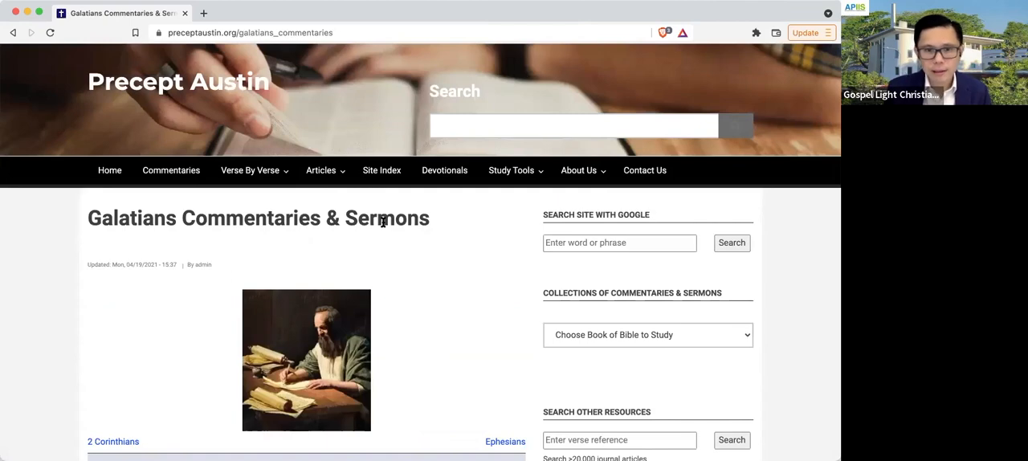
Step: Scroll the Galatians page past Alford, Anderson, Apple and Arnold to Wayne Barber's commentary
{"action": "scroll", "scroll_direction": "down", "scroll_amount": 3}
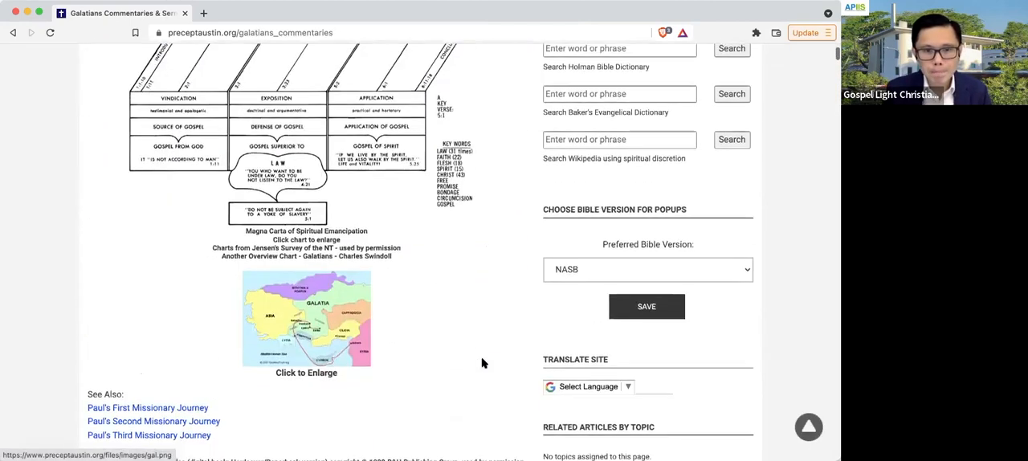
{"action": "scroll", "scroll_direction": "up", "scroll_amount": 3}
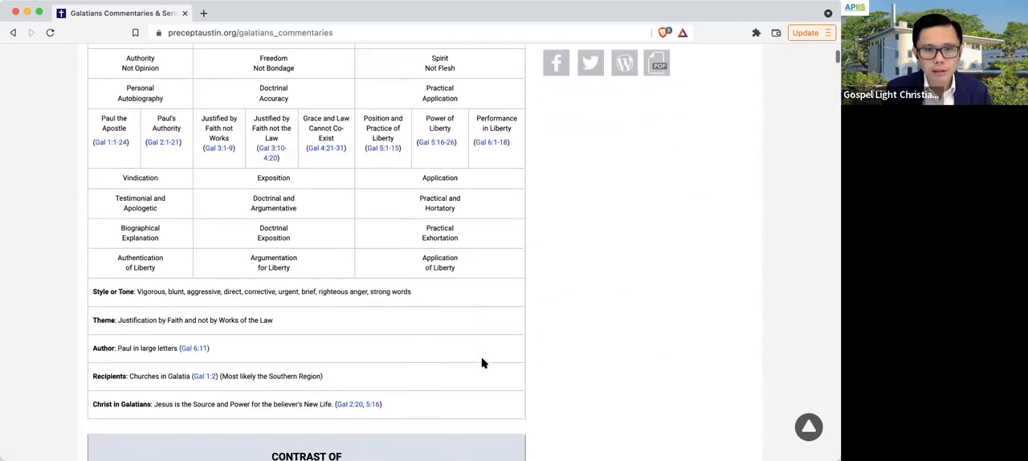
{"action": "scroll", "scroll_direction": "down", "scroll_amount": 3}
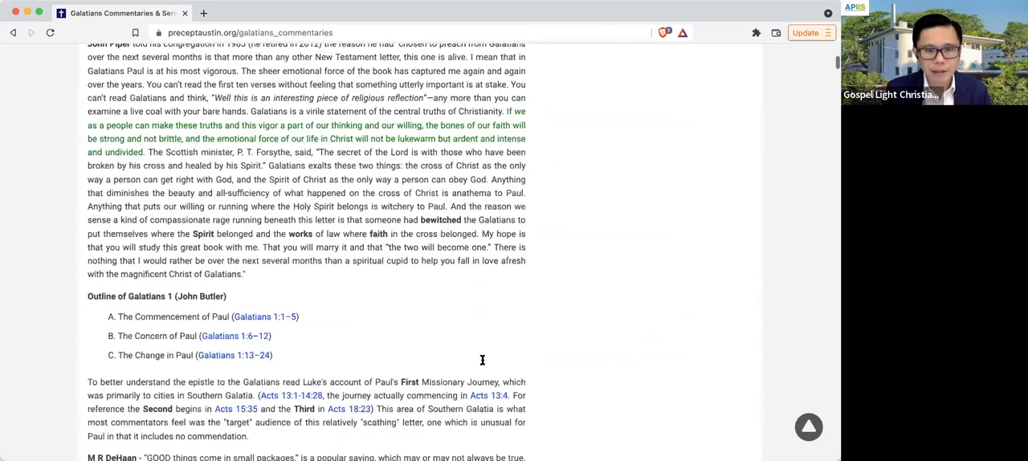
{"action": "scroll", "scroll_direction": "up", "scroll_amount": 3}
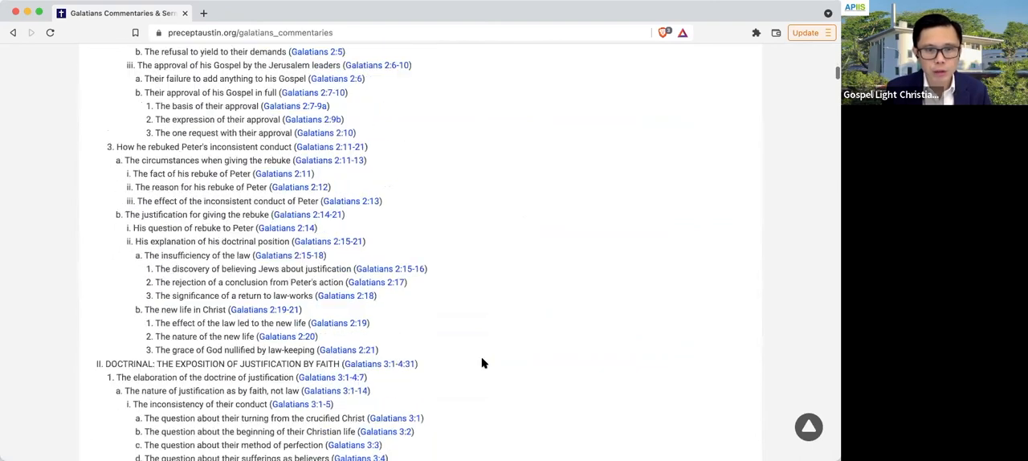
{"action": "scroll", "scroll_direction": "down", "scroll_amount": 3}
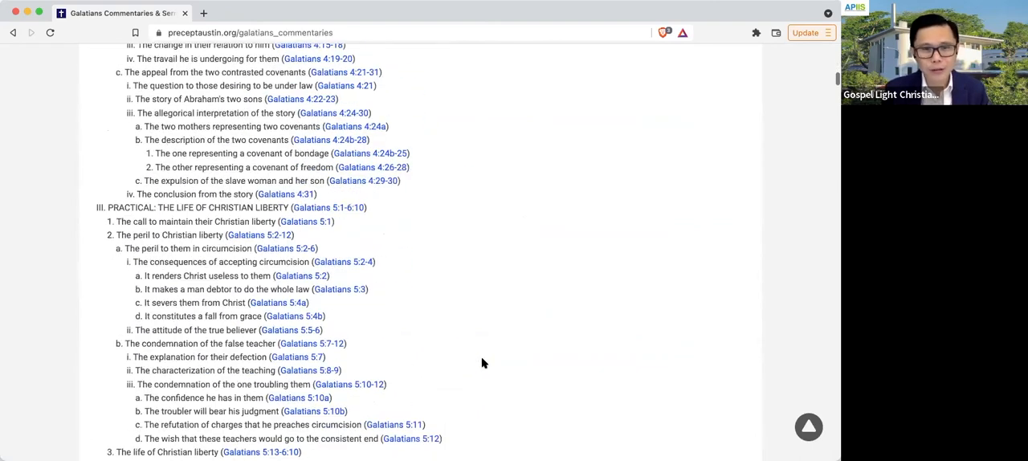
{"action": "scroll", "scroll_direction": "down", "scroll_amount": 3}
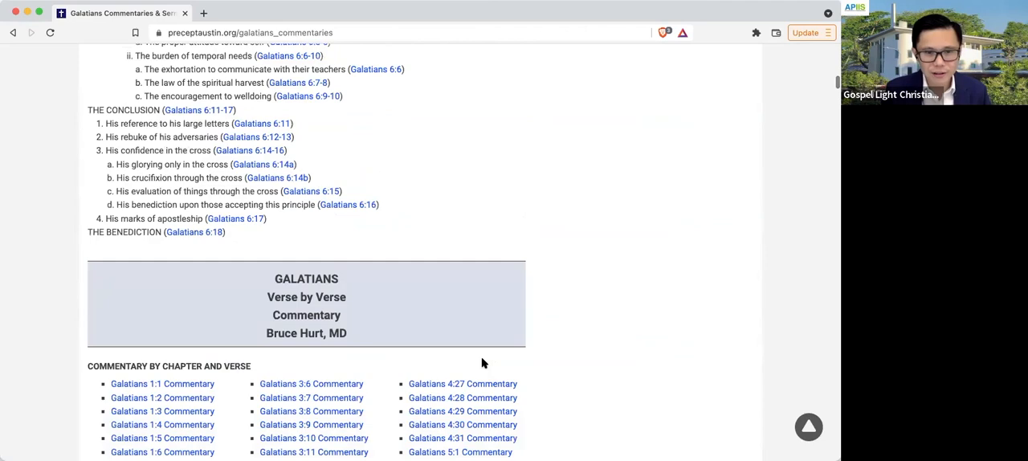
{"action": "scroll", "scroll_direction": "down", "scroll_amount": 3}
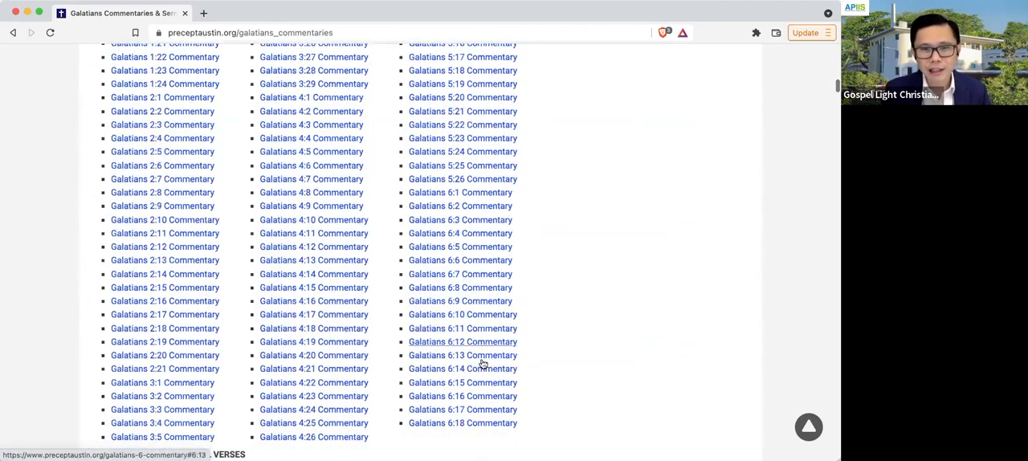
{"action": "scroll", "scroll_direction": "down", "scroll_amount": 3}
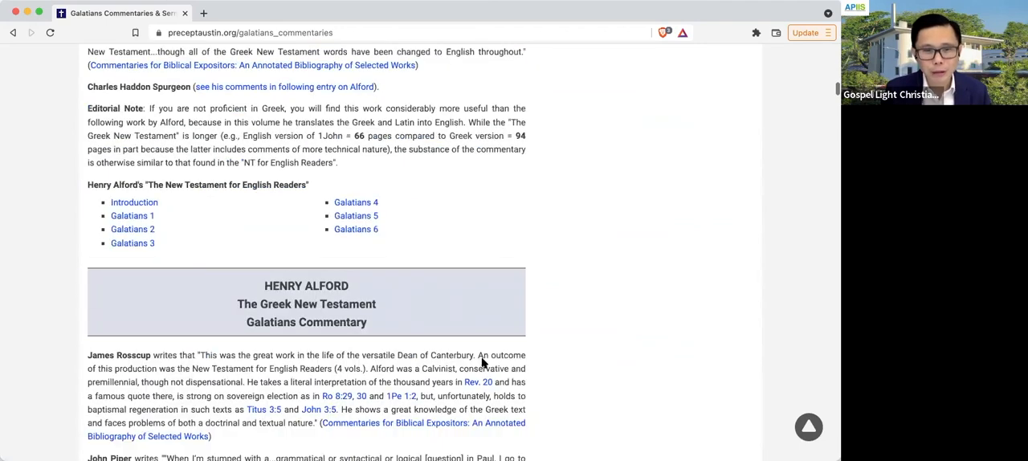
{"action": "scroll", "scroll_direction": "down", "scroll_amount": 3}
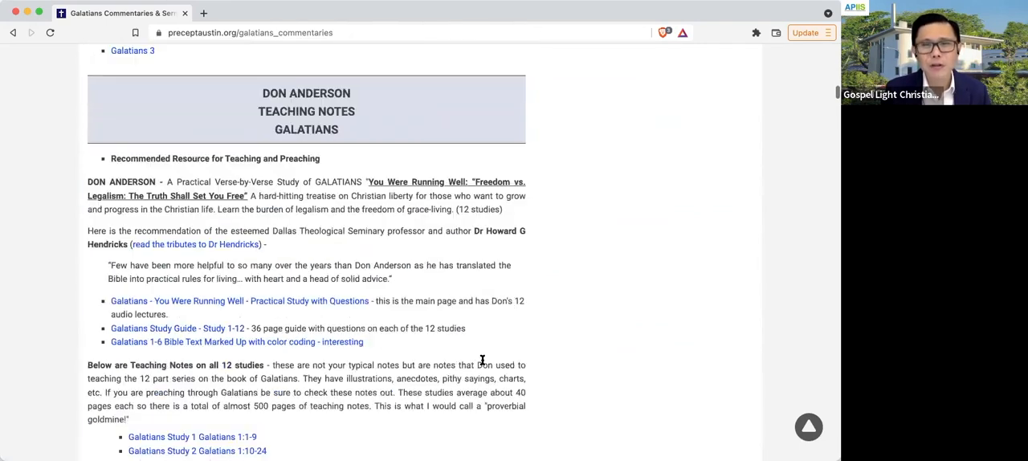
{"action": "scroll", "scroll_direction": "down", "scroll_amount": 3}
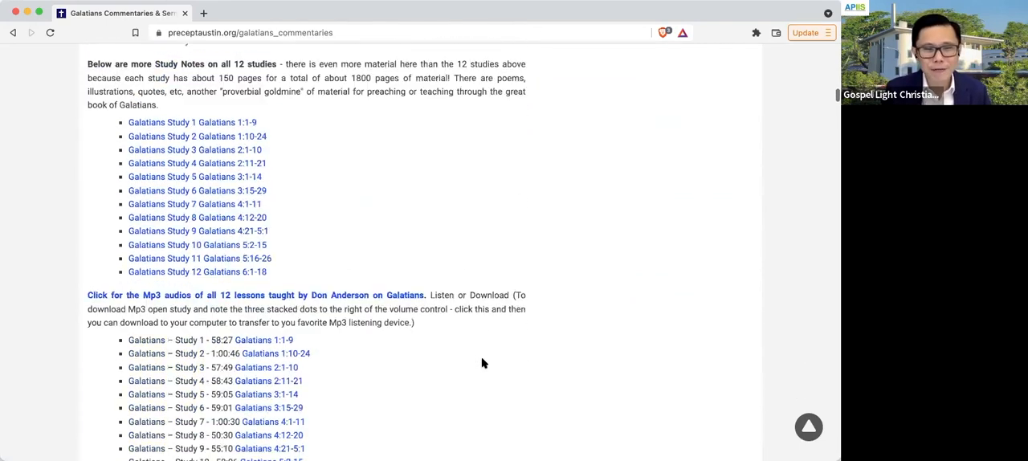
{"action": "scroll", "scroll_direction": "down", "scroll_amount": 3}
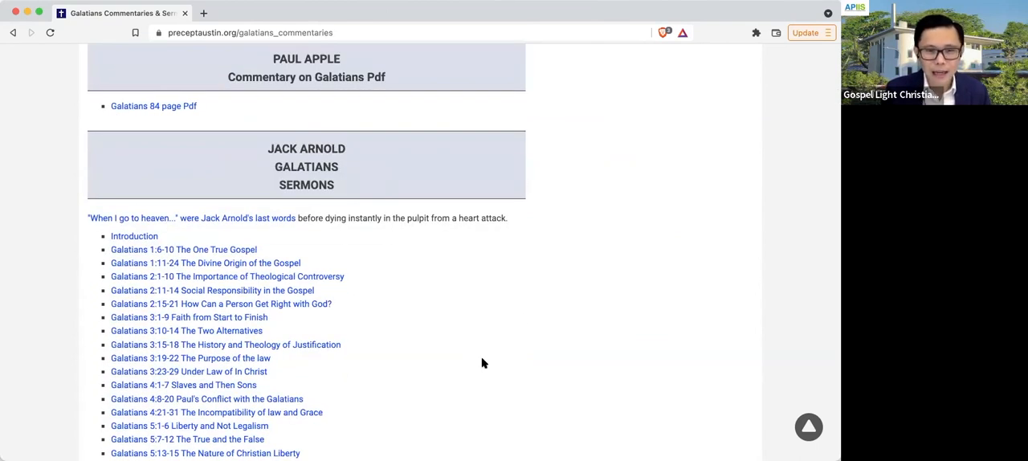
{"action": "scroll", "scroll_direction": "down", "scroll_amount": 3}
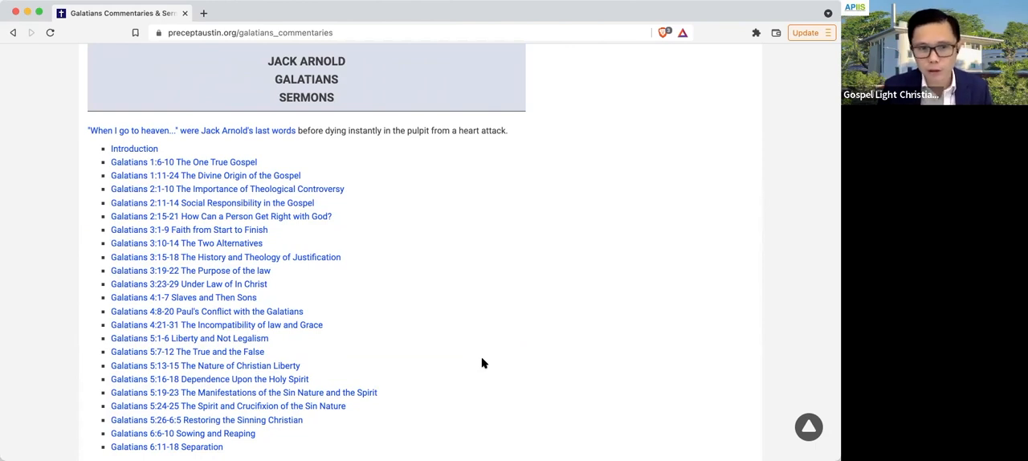
{"action": "scroll", "scroll_direction": "down", "scroll_amount": 3}
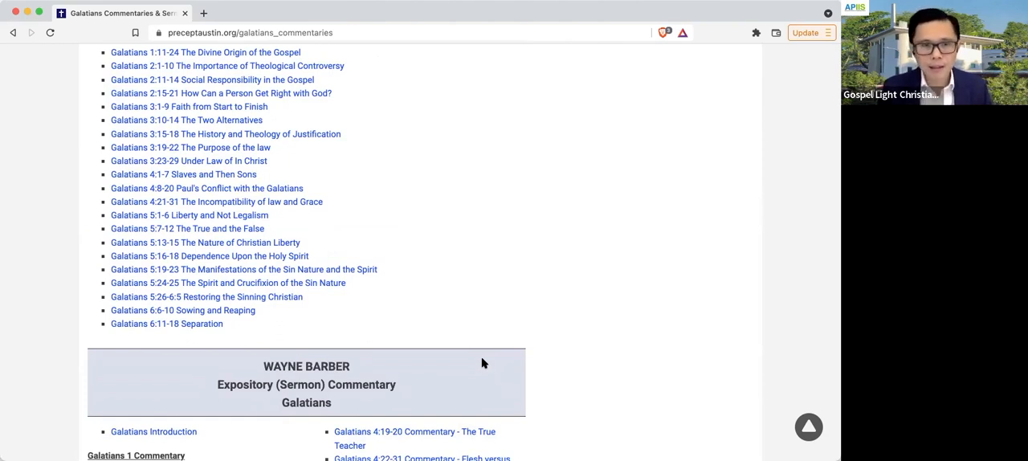
{"action": "scroll", "scroll_direction": "down", "scroll_amount": 3}
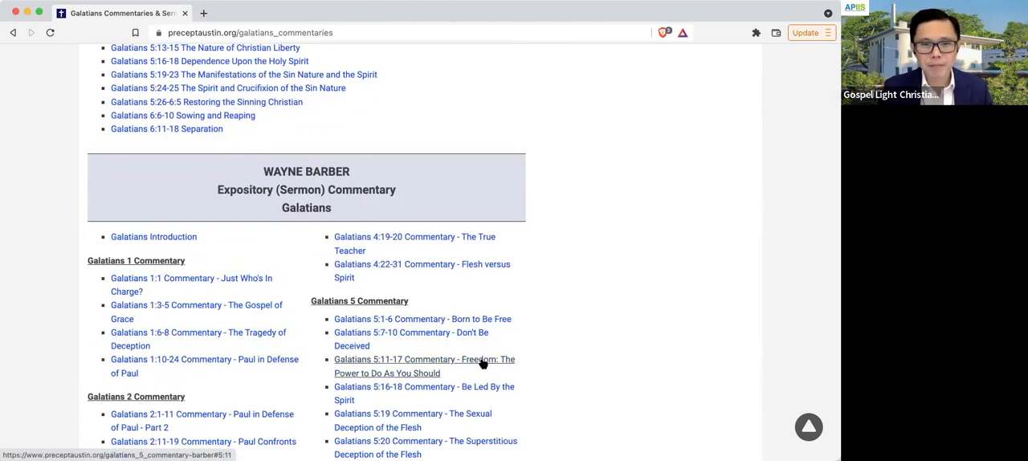
Step: Scroll past Raymond Saxe, Drew Worthen and John Piper to Ray Pritchard's Galatians sermon series
{"action": "scroll", "scroll_direction": "down", "scroll_amount": 3}
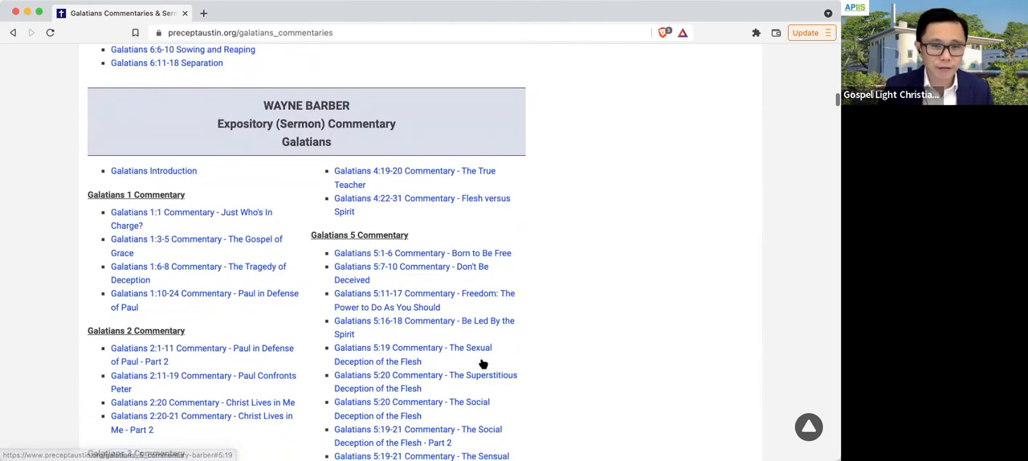
{"action": "scroll", "scroll_direction": "down", "scroll_amount": 3}
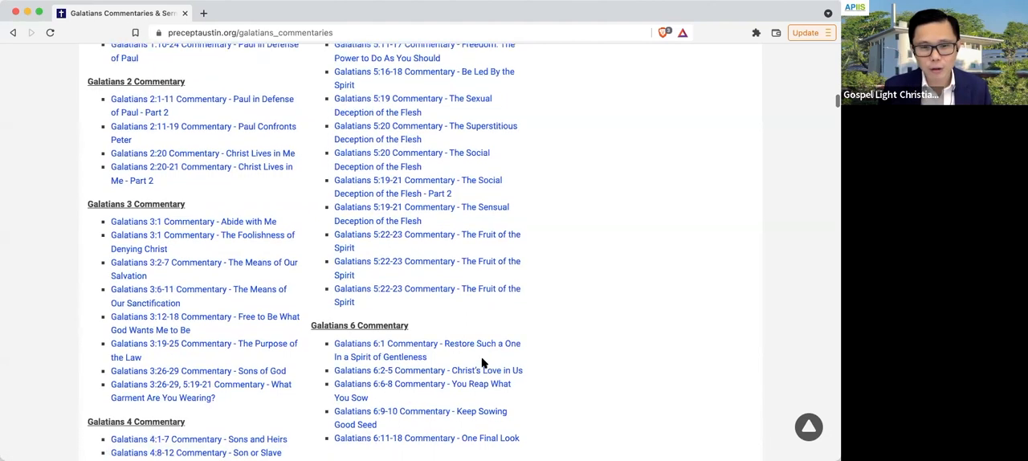
{"action": "scroll", "scroll_direction": "down", "scroll_amount": 3}
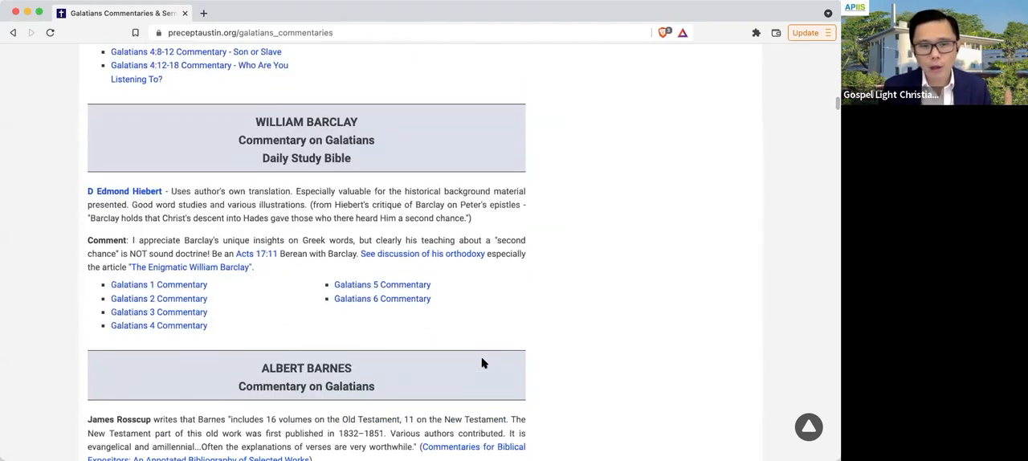
{"action": "scroll", "scroll_direction": "down", "scroll_amount": 3}
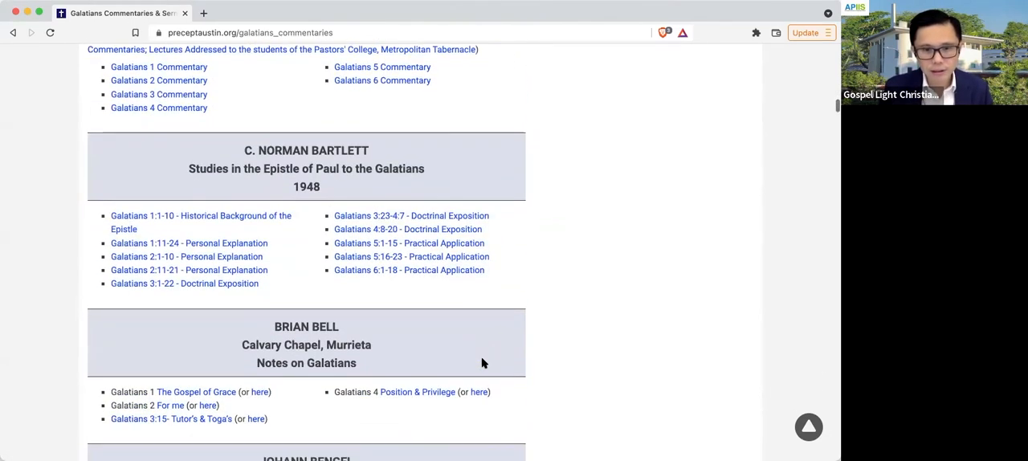
{"action": "scroll", "scroll_direction": "down", "scroll_amount": 3}
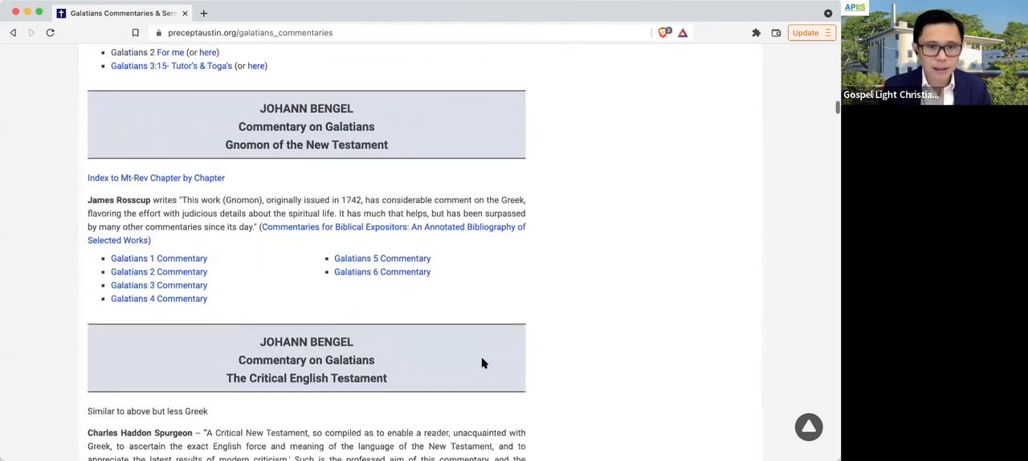
{"action": "scroll", "scroll_direction": "down", "scroll_amount": 3}
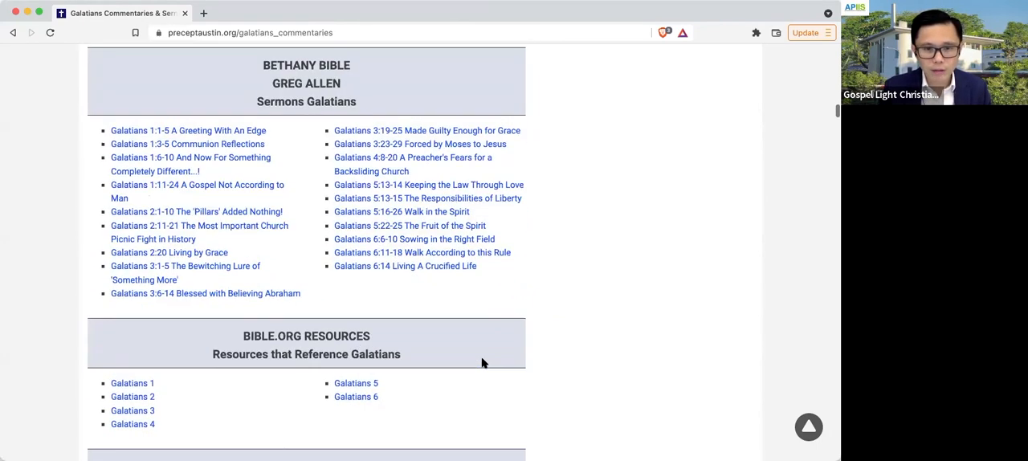
{"action": "scroll", "scroll_direction": "down", "scroll_amount": 3}
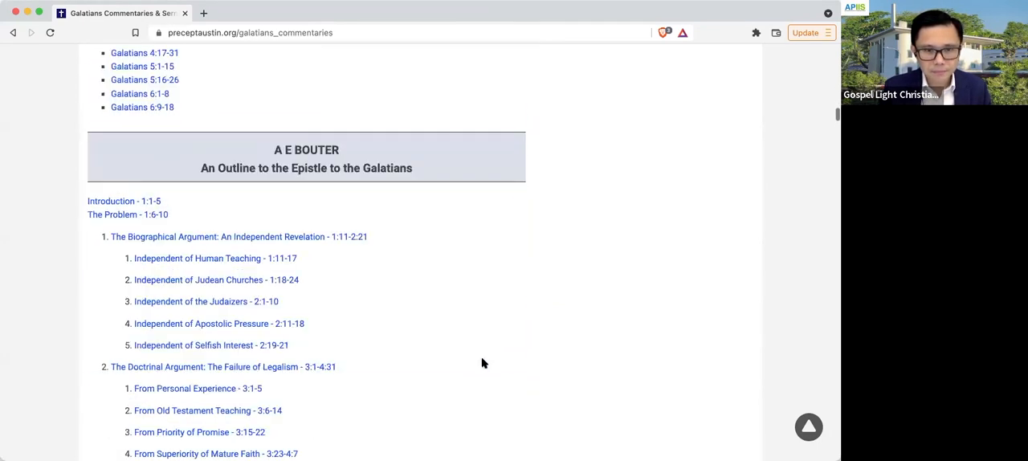
{"action": "scroll", "scroll_direction": "down", "scroll_amount": 3}
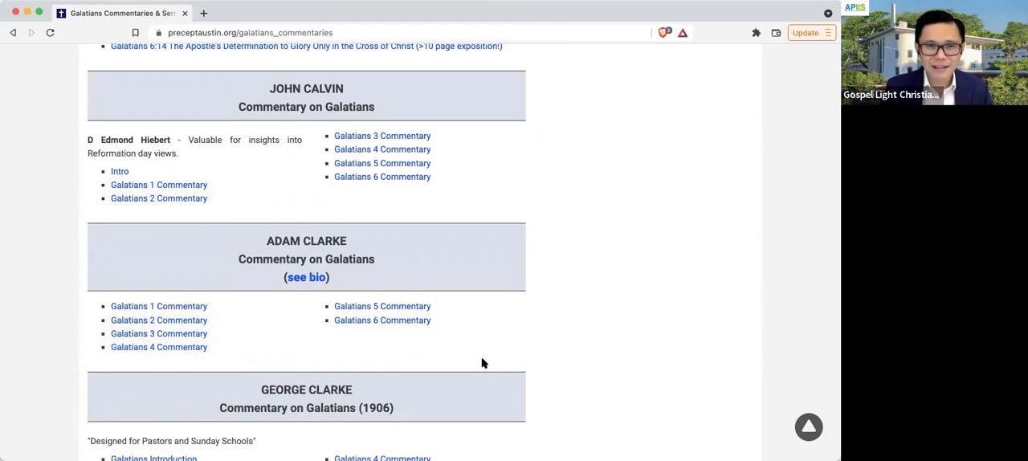
{"action": "scroll", "scroll_direction": "down", "scroll_amount": 3}
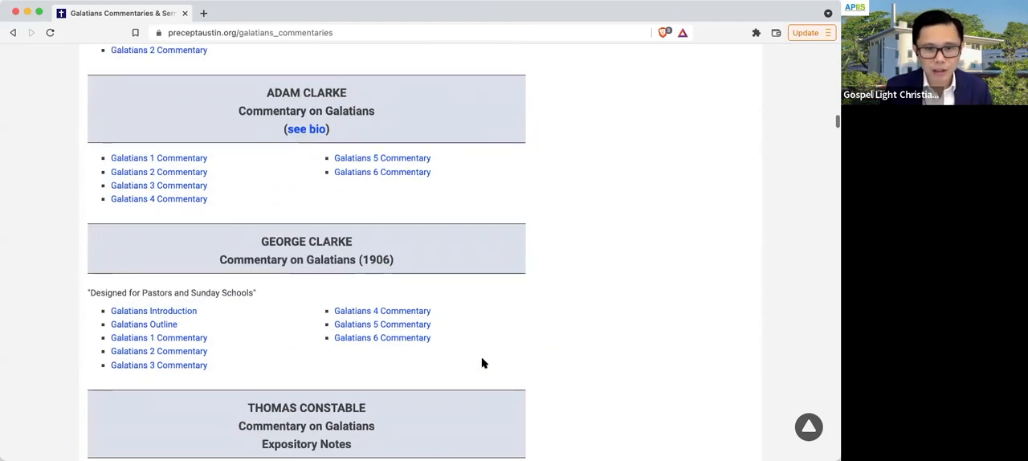
{"action": "scroll", "scroll_direction": "down", "scroll_amount": 3}
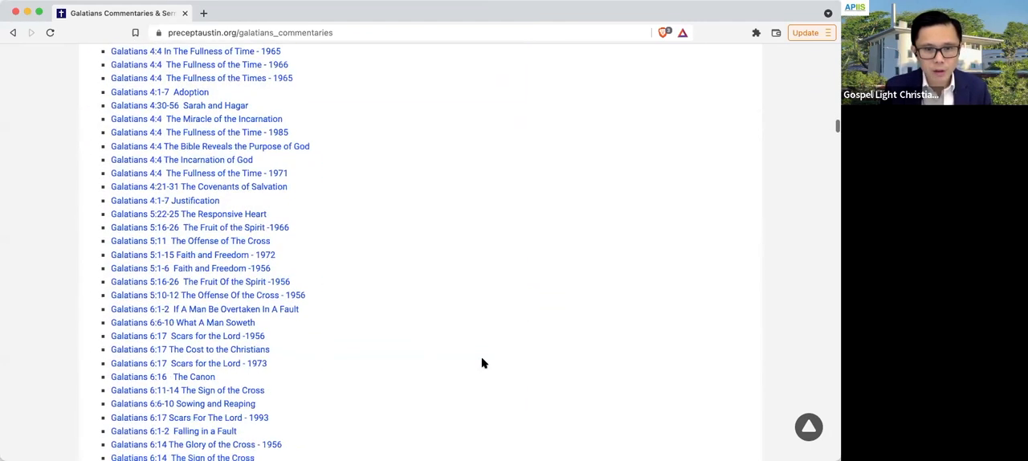
{"action": "scroll", "scroll_direction": "down", "scroll_amount": 3}
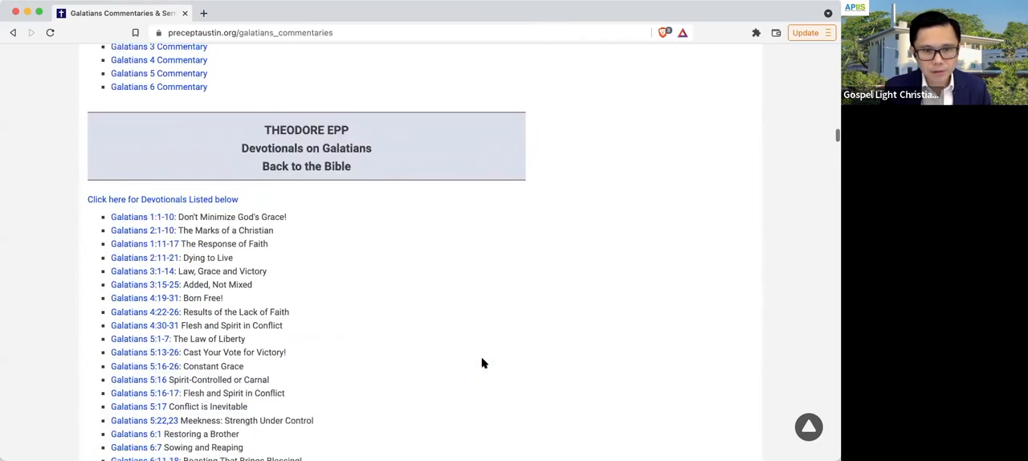
{"action": "scroll", "scroll_direction": "down", "scroll_amount": 3}
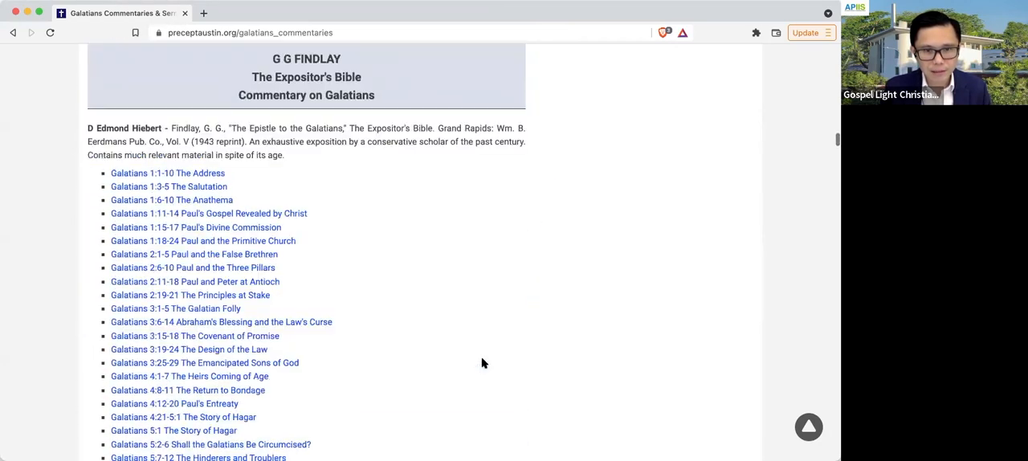
{"action": "scroll", "scroll_direction": "down", "scroll_amount": 3}
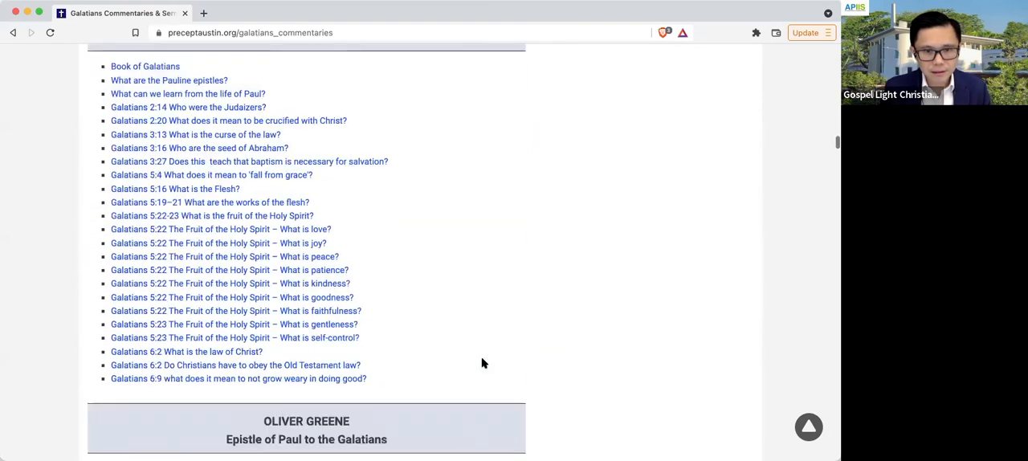
{"action": "scroll", "scroll_direction": "down", "scroll_amount": 3}
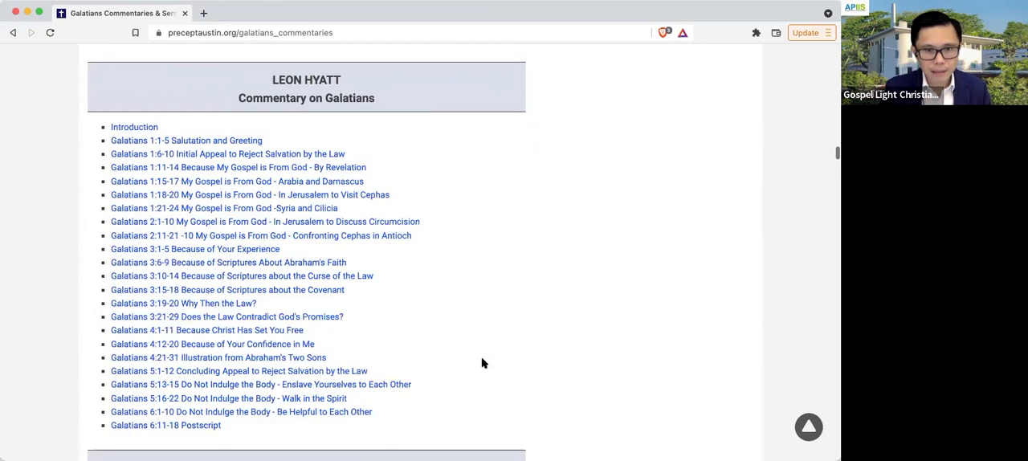
{"action": "scroll", "scroll_direction": "down", "scroll_amount": 3}
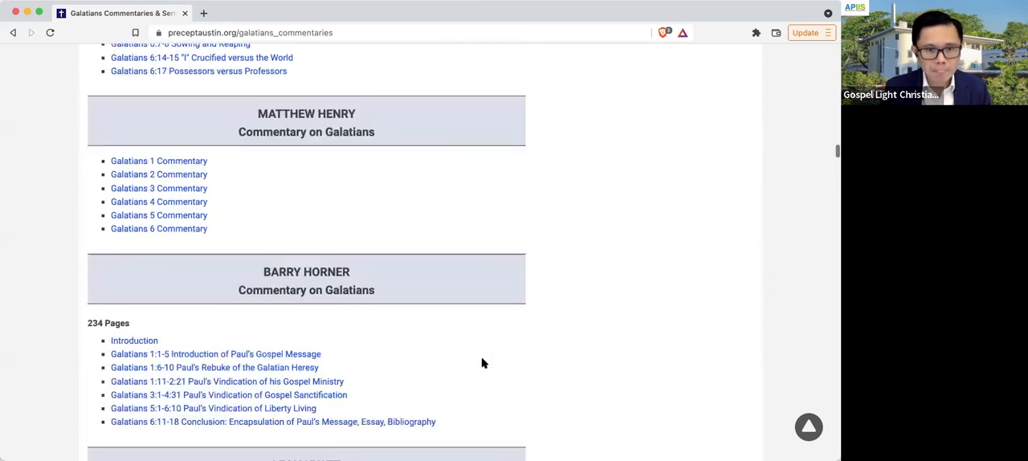
{"action": "scroll", "scroll_direction": "down", "scroll_amount": 3}
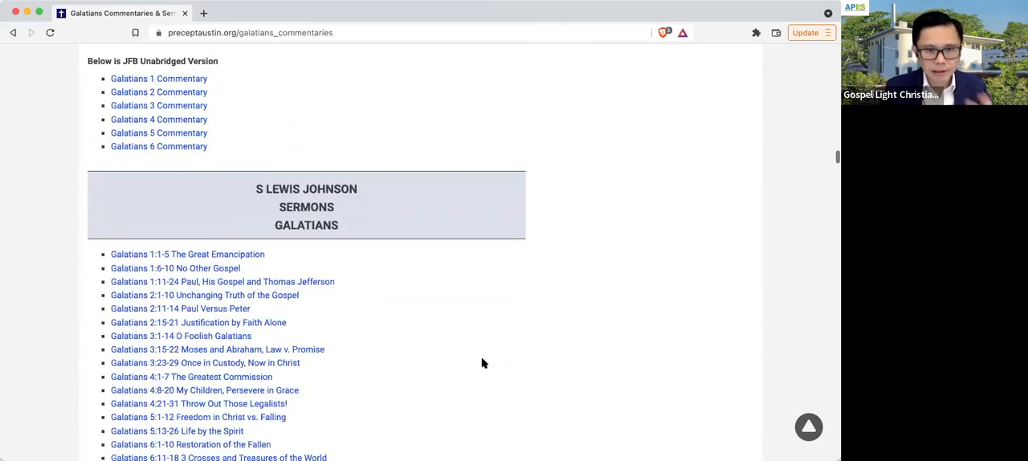
{"action": "scroll", "scroll_direction": "down", "scroll_amount": 3}
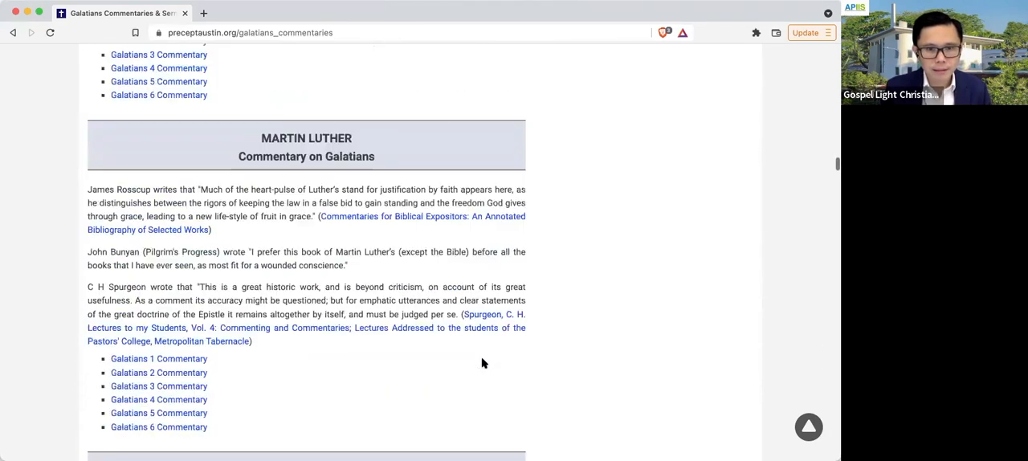
{"action": "scroll", "scroll_direction": "down", "scroll_amount": 3}
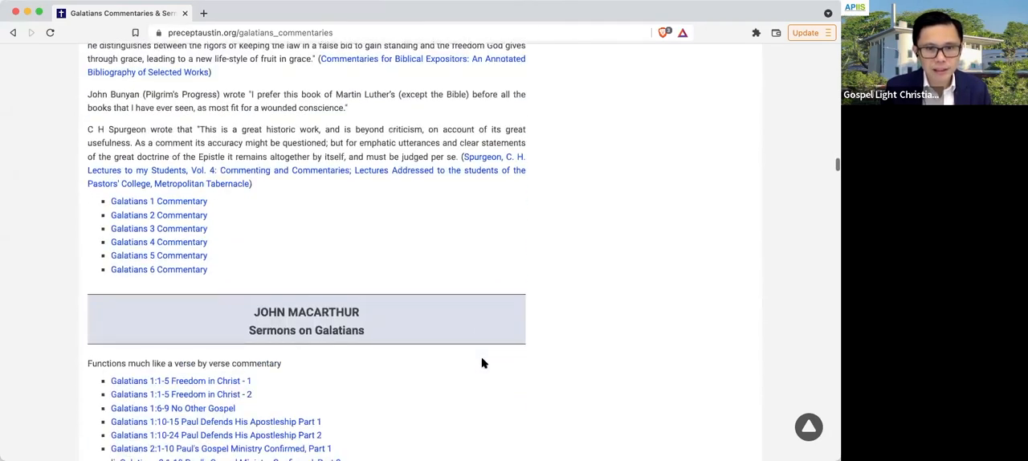
{"action": "scroll", "scroll_direction": "down", "scroll_amount": 3}
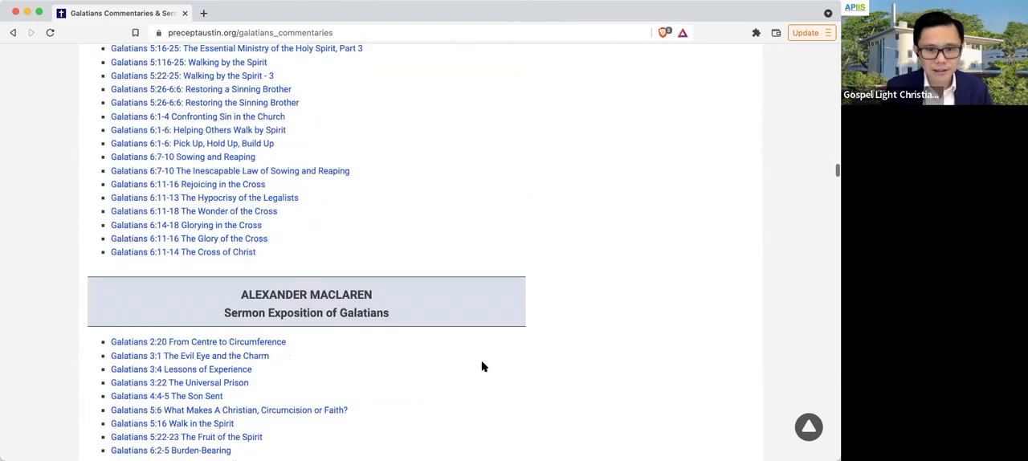
{"action": "scroll", "scroll_direction": "down", "scroll_amount": 3}
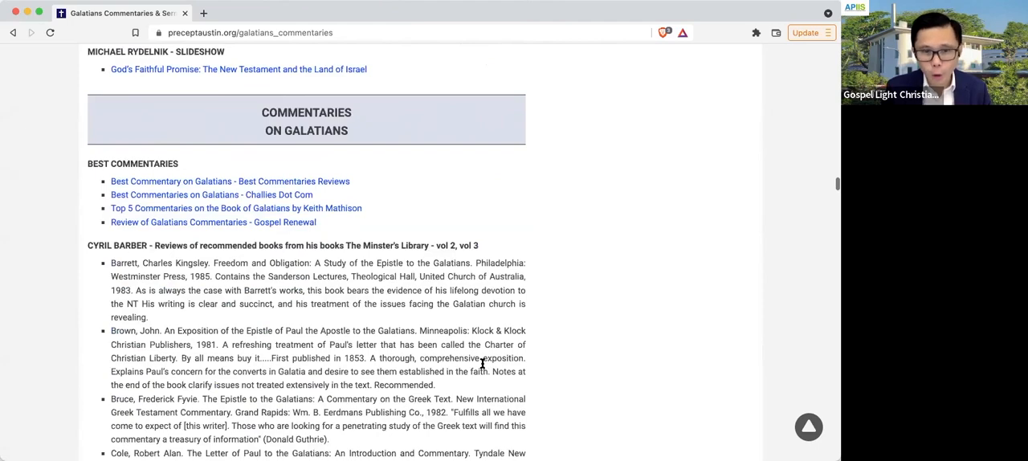
{"action": "scroll", "scroll_direction": "down", "scroll_amount": 3}
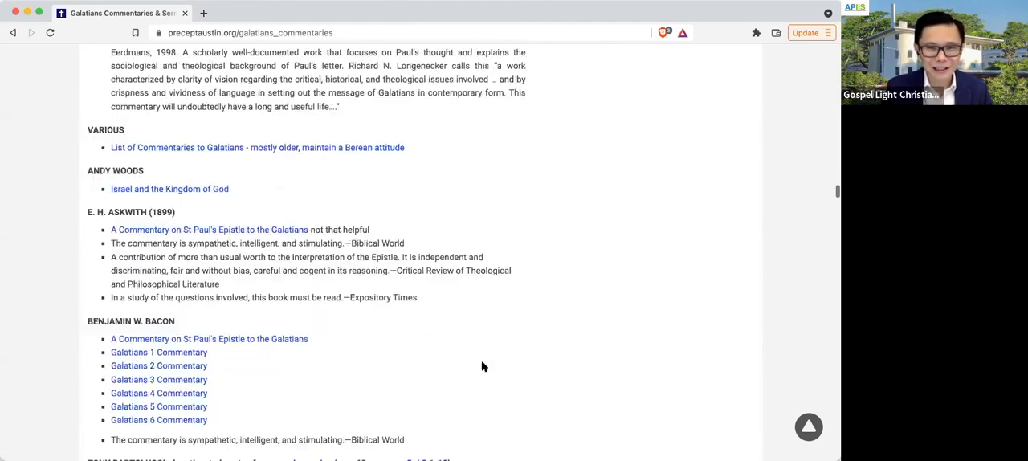
{"action": "scroll", "scroll_direction": "down", "scroll_amount": 3}
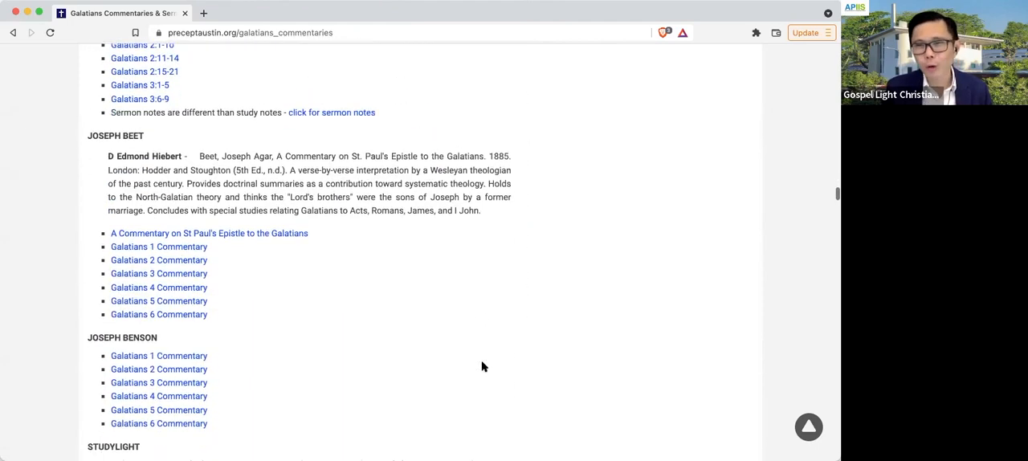
{"action": "scroll", "scroll_direction": "down", "scroll_amount": 3}
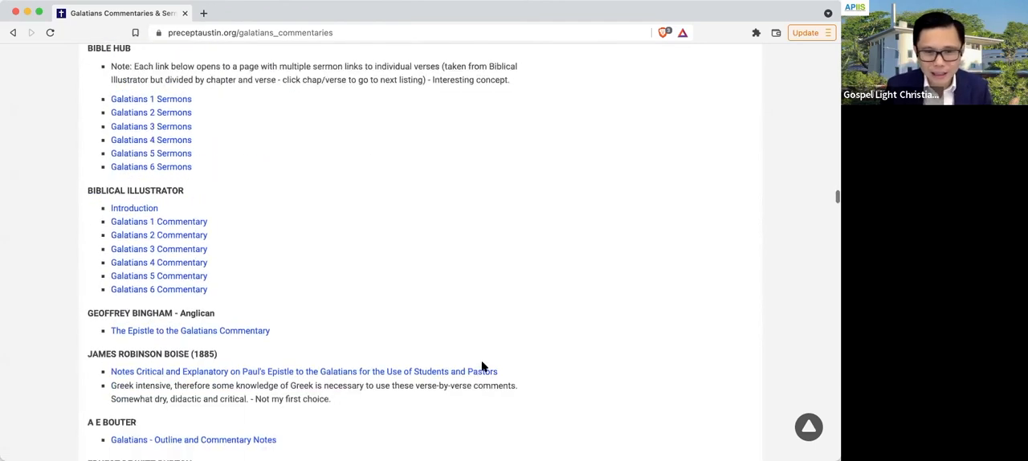
{"action": "scroll", "scroll_direction": "down", "scroll_amount": 3}
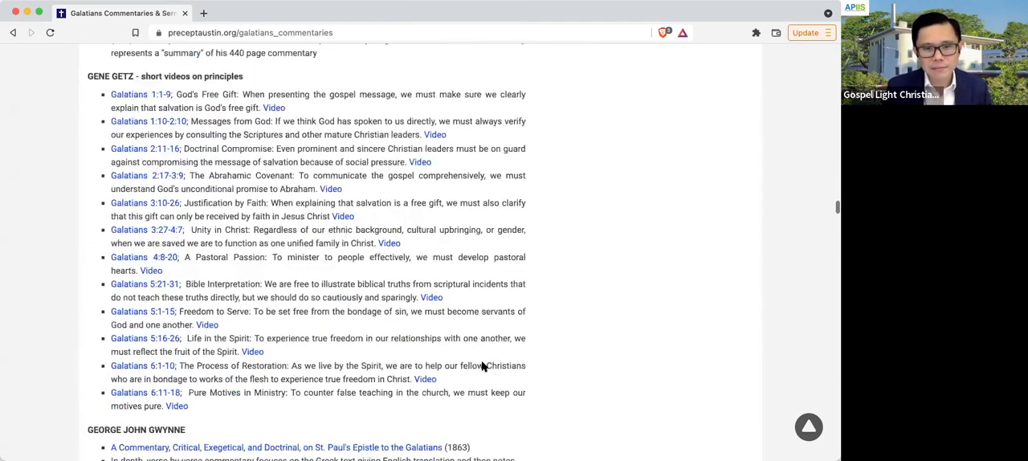
{"action": "scroll", "scroll_direction": "down", "scroll_amount": 3}
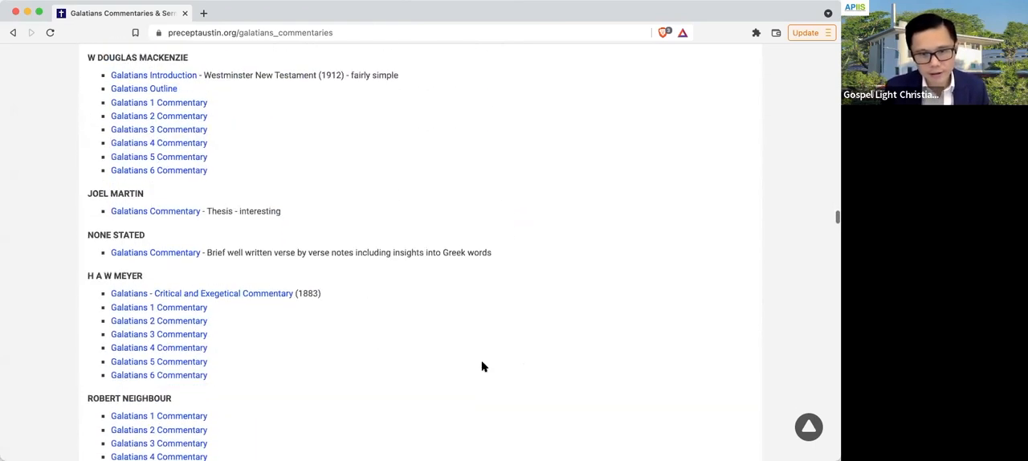
{"action": "scroll", "scroll_direction": "down", "scroll_amount": 3}
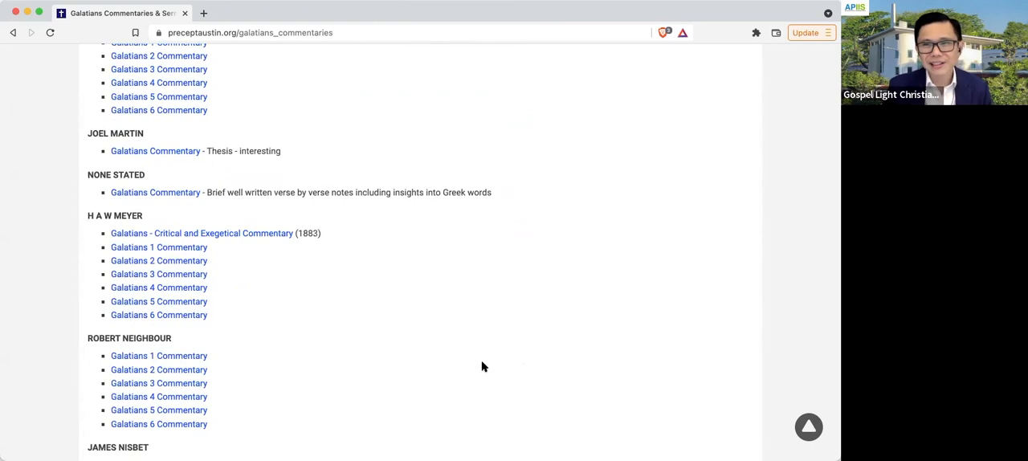
{"action": "scroll", "scroll_direction": "down", "scroll_amount": 3}
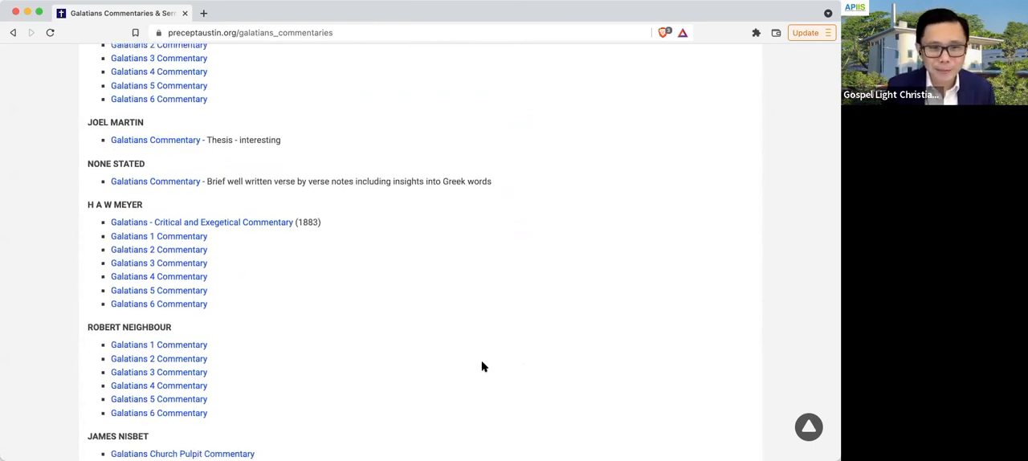
{"action": "scroll", "scroll_direction": "down", "scroll_amount": 3}
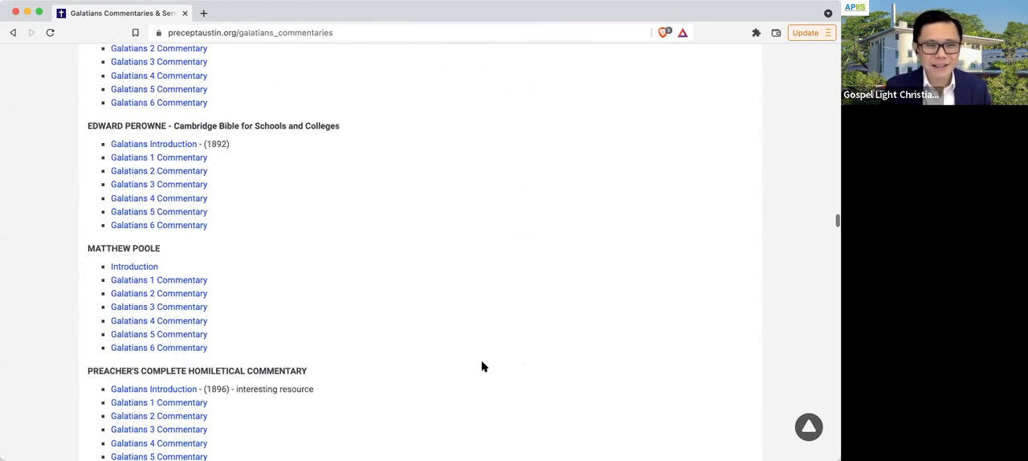
{"action": "scroll", "scroll_direction": "down", "scroll_amount": 3}
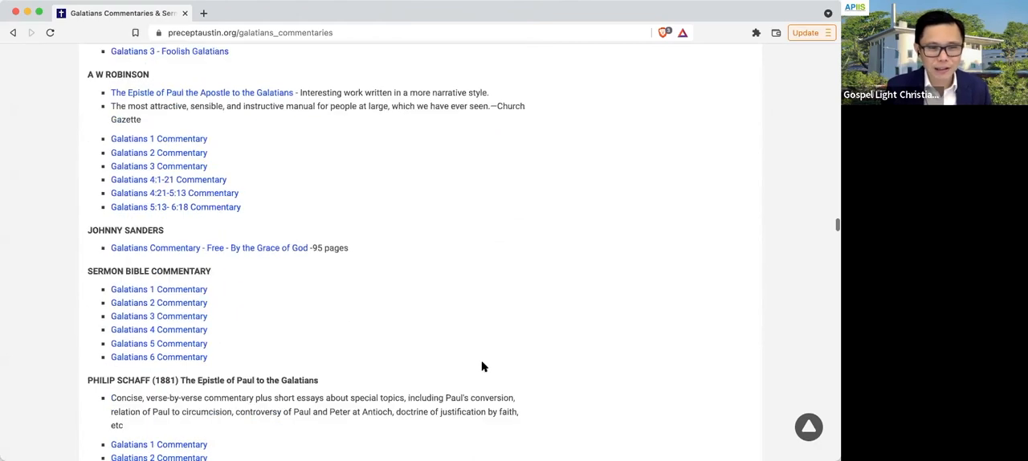
{"action": "scroll", "scroll_direction": "down", "scroll_amount": 3}
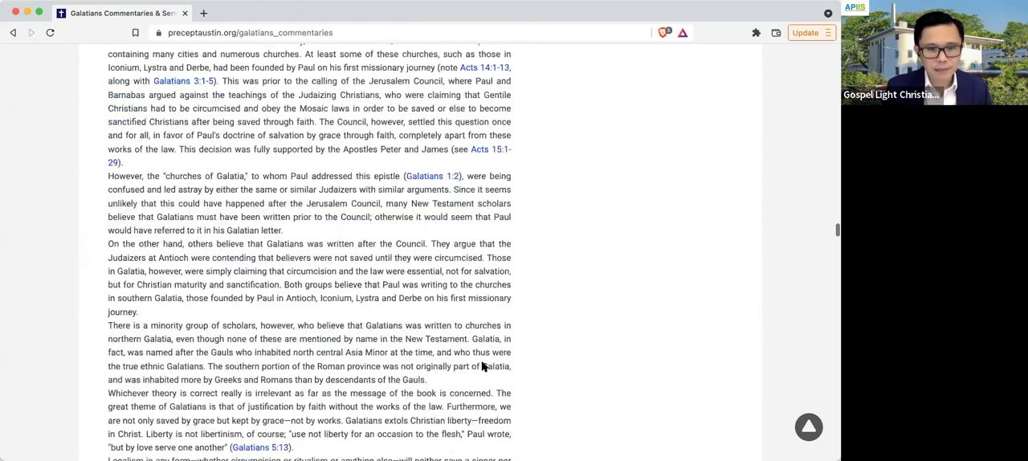
{"action": "scroll", "scroll_direction": "down", "scroll_amount": 3}
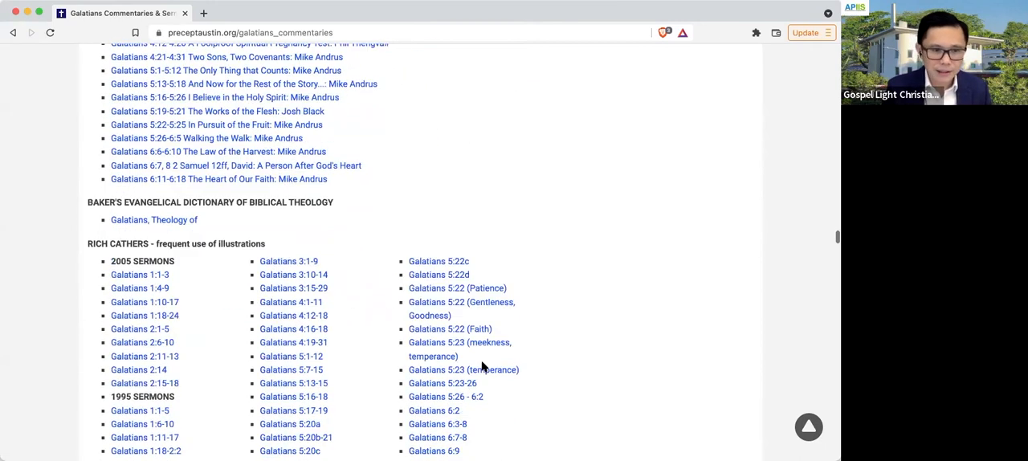
{"action": "scroll", "scroll_direction": "up", "scroll_amount": 3}
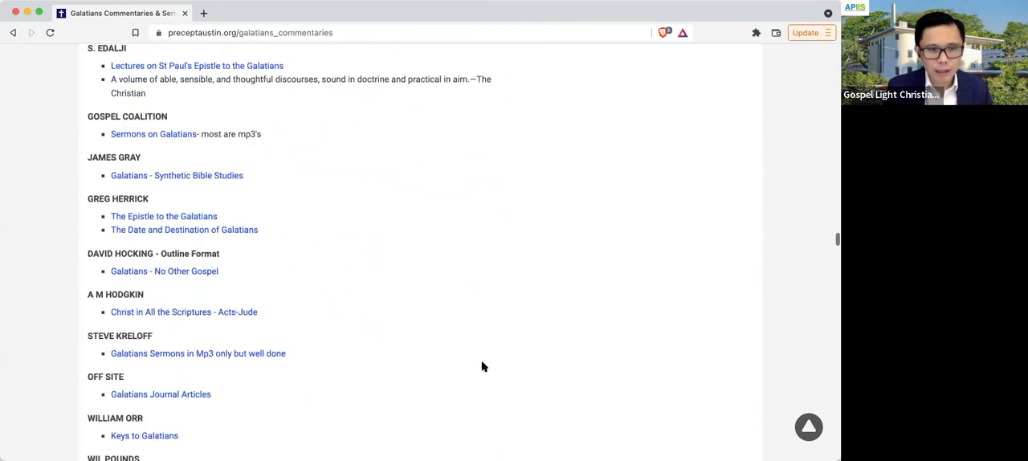
{"action": "scroll", "scroll_direction": "down", "scroll_amount": 3}
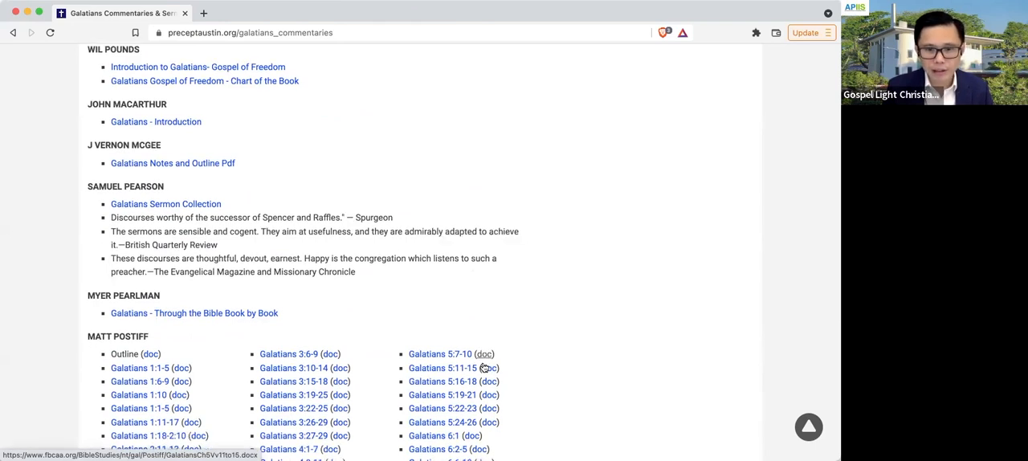
{"action": "scroll", "scroll_direction": "down", "scroll_amount": 3}
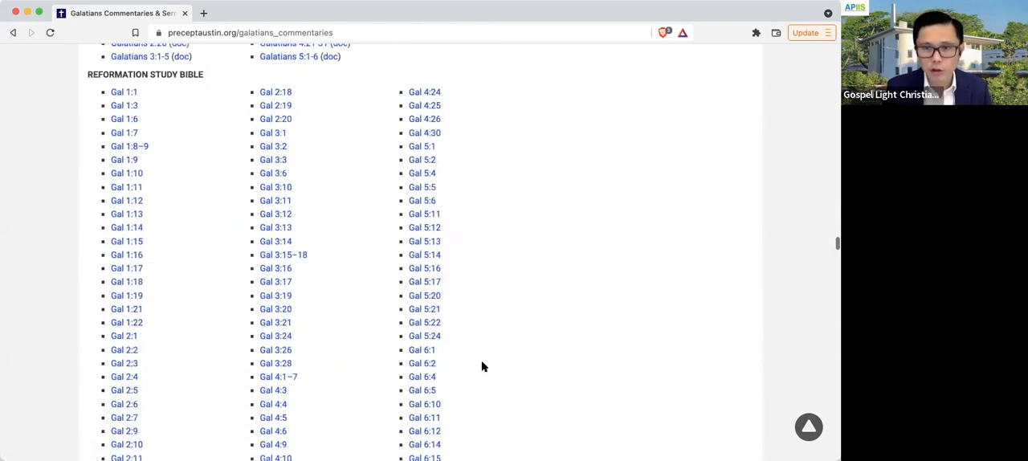
{"action": "scroll", "scroll_direction": "down", "scroll_amount": 3}
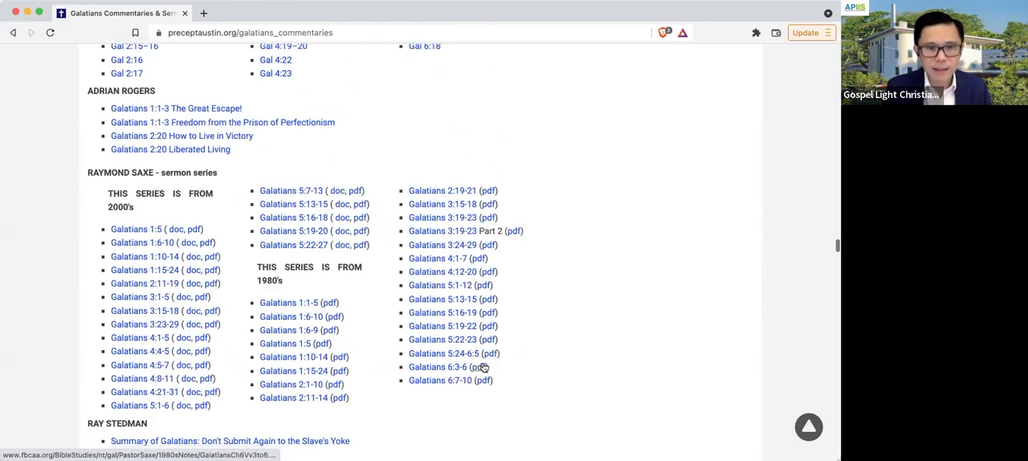
{"action": "scroll", "scroll_direction": "down", "scroll_amount": 3}
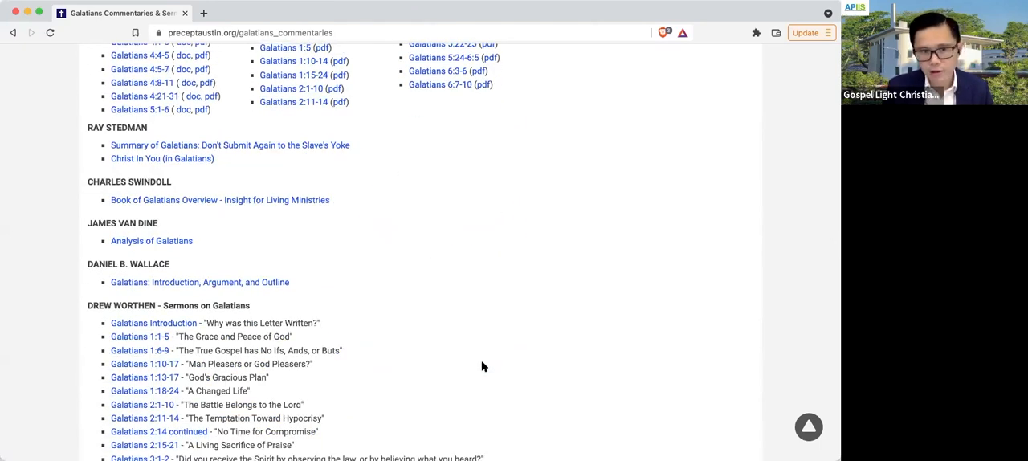
{"action": "scroll", "scroll_direction": "down", "scroll_amount": 3}
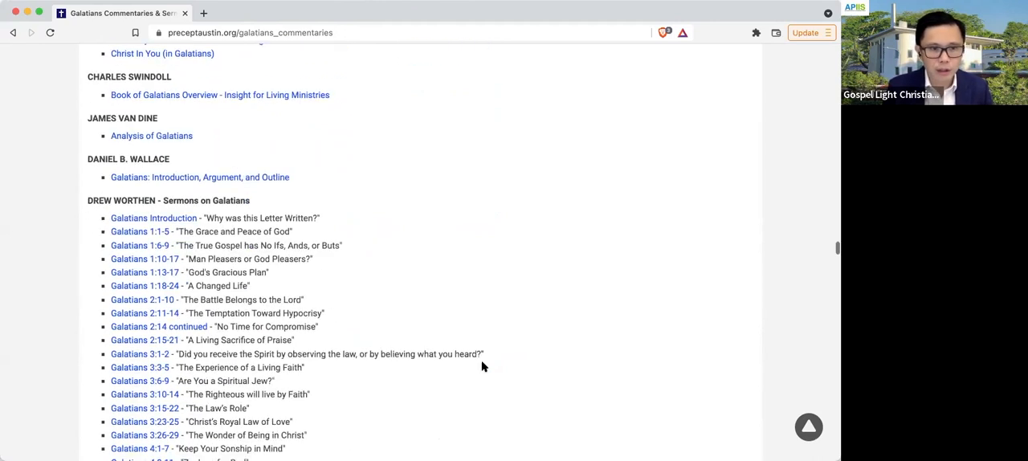
{"action": "scroll", "scroll_direction": "up", "scroll_amount": 3}
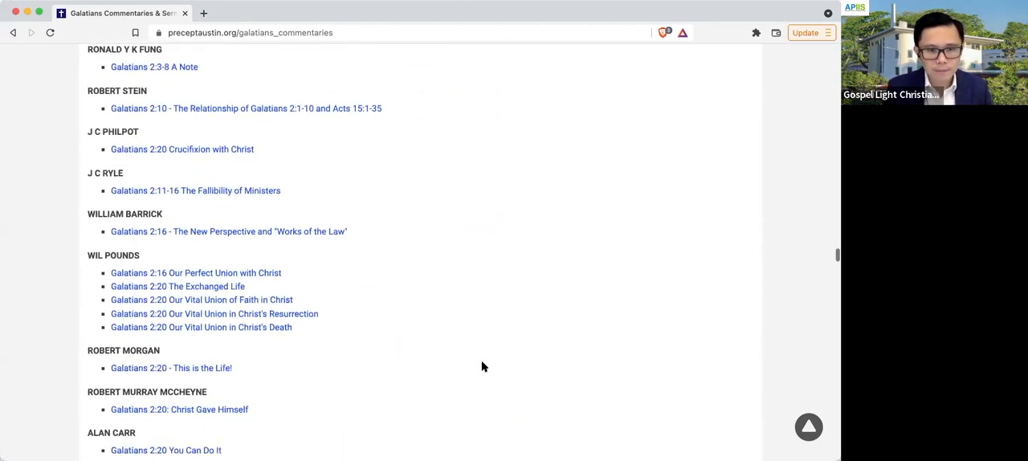
{"action": "scroll", "scroll_direction": "down", "scroll_amount": 3}
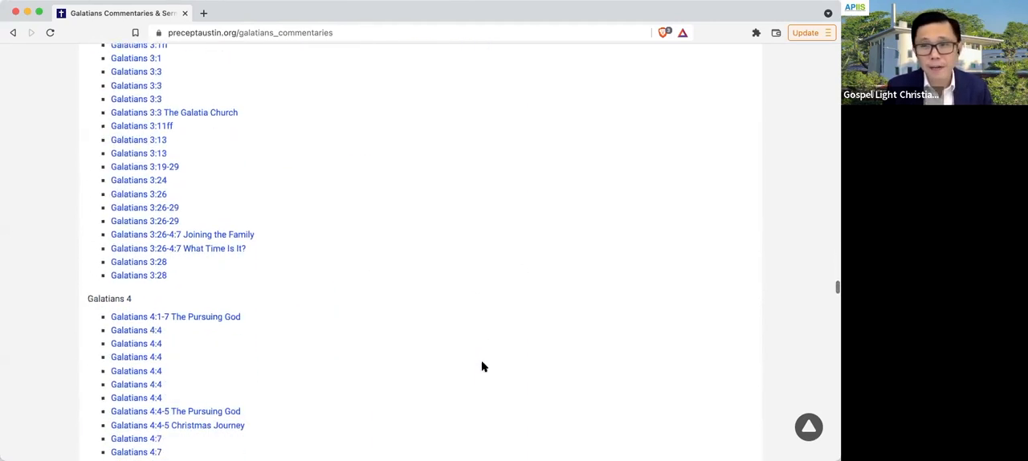
{"action": "scroll", "scroll_direction": "down", "scroll_amount": 3}
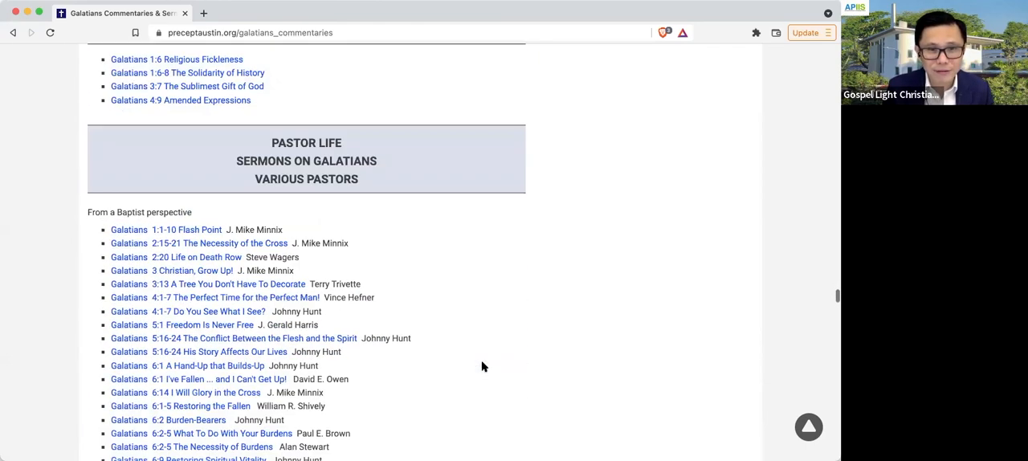
{"action": "scroll", "scroll_direction": "down", "scroll_amount": 3}
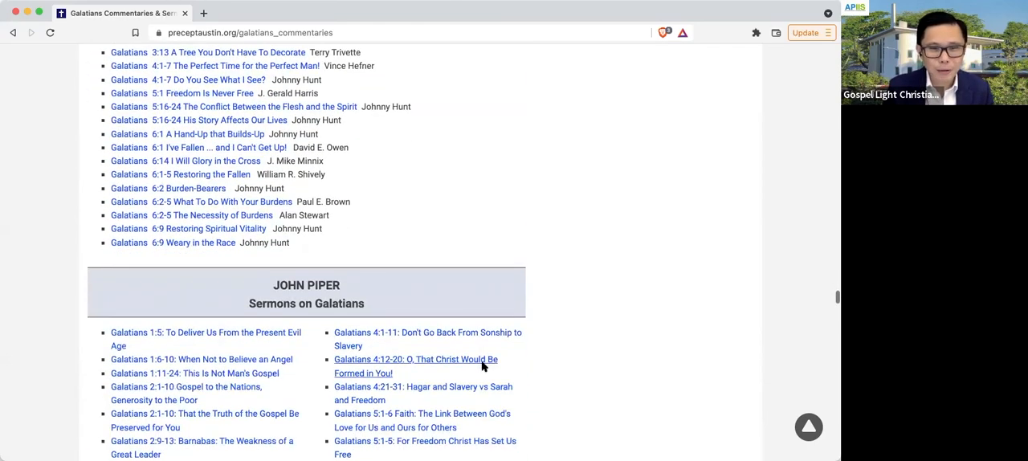
{"action": "scroll", "scroll_direction": "down", "scroll_amount": 3}
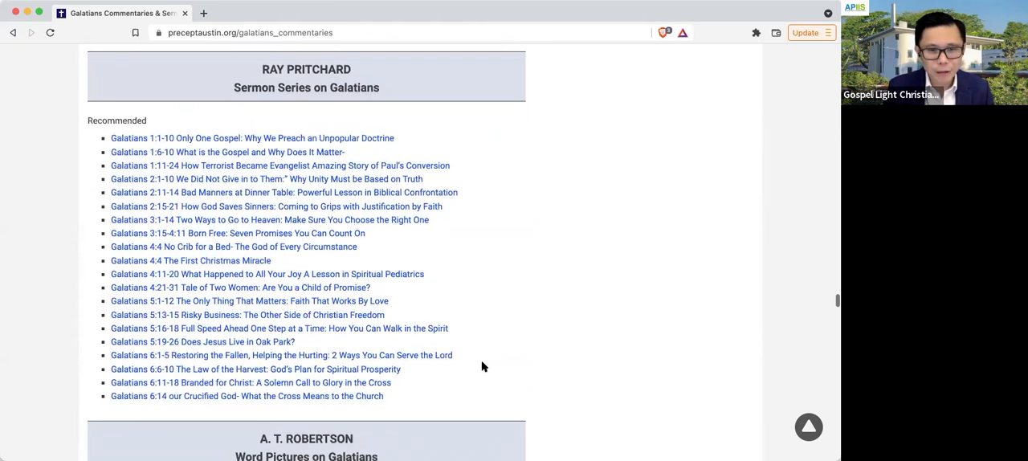
Step: Scroll further down to Charles Simeon's verse-by-verse sermons on Galatians
{"action": "scroll", "scroll_direction": "down", "scroll_amount": 3}
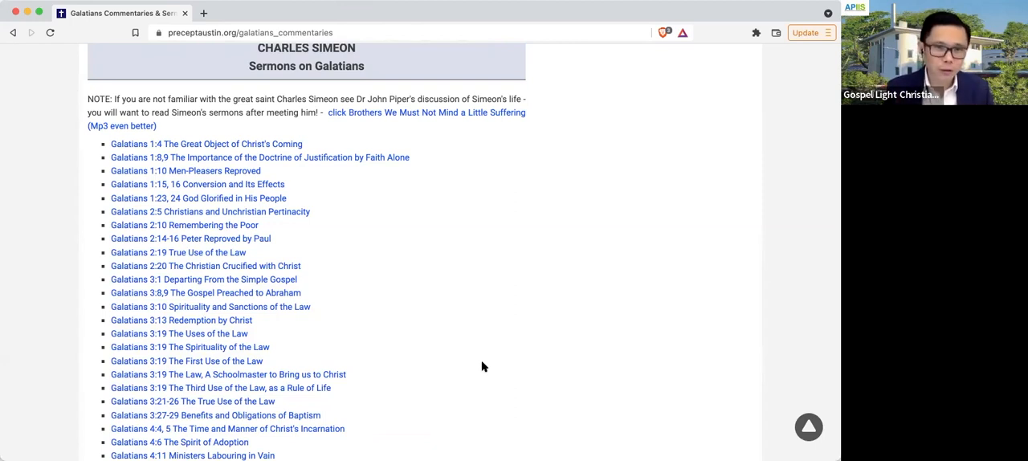
{"action": "mouse_move", "coordinate": [127, 171]}
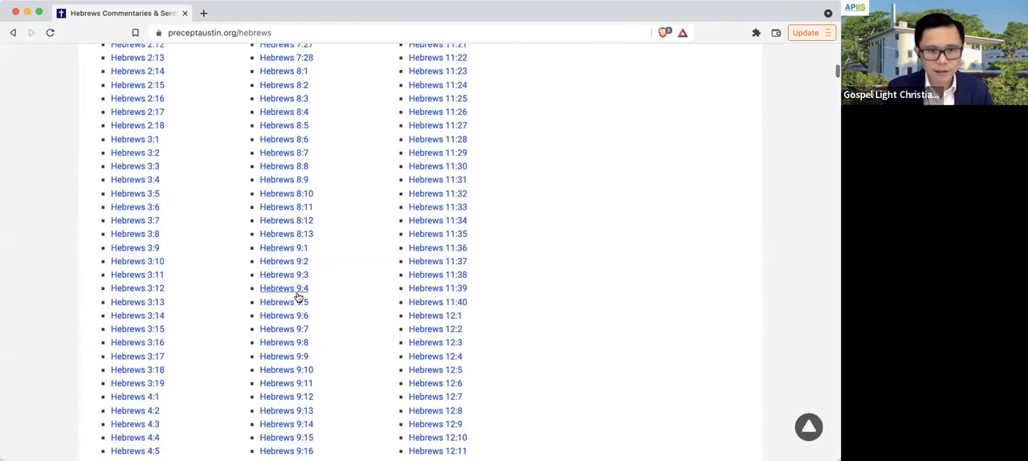
Step: Browse the Hebrews Commentaries page past Don Anderson and Jack Arnold to Brian Bell's sermon notes
{"action": "scroll", "scroll_direction": "up", "scroll_amount": 3}
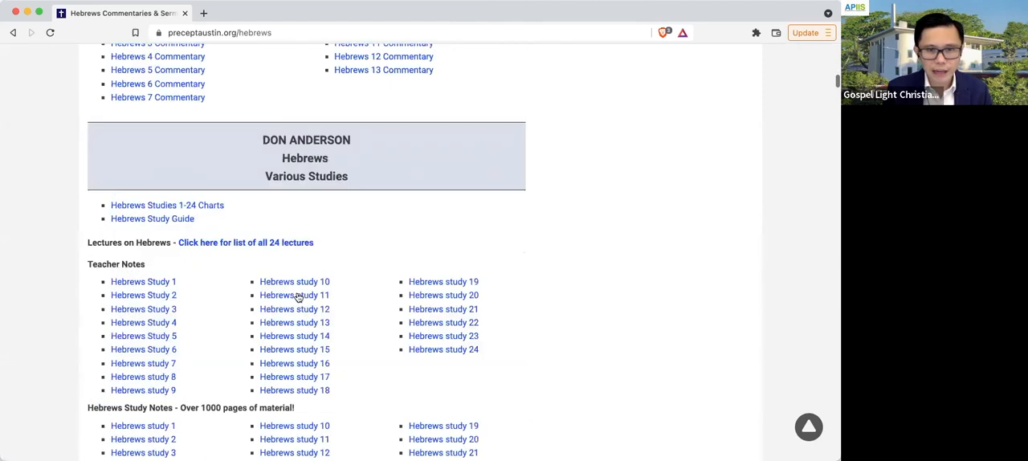
{"action": "scroll", "scroll_direction": "down", "scroll_amount": 3}
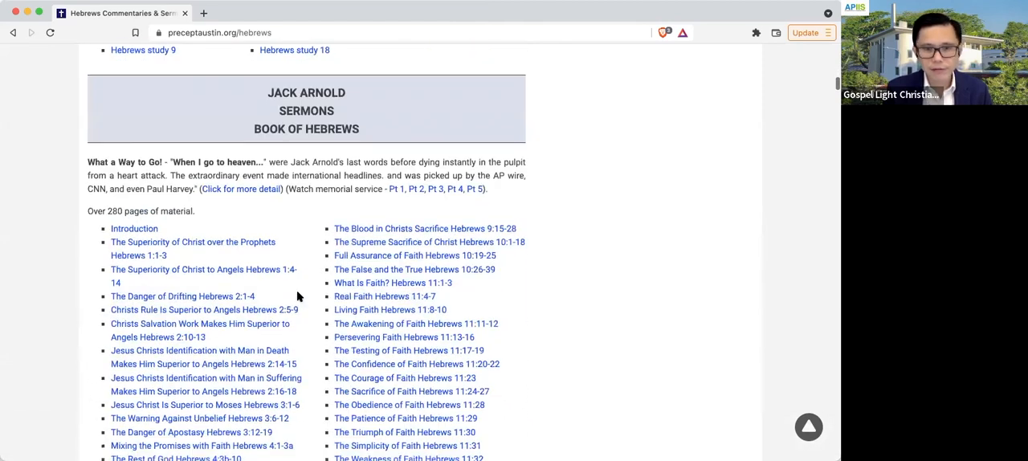
{"action": "scroll", "scroll_direction": "down", "scroll_amount": 3}
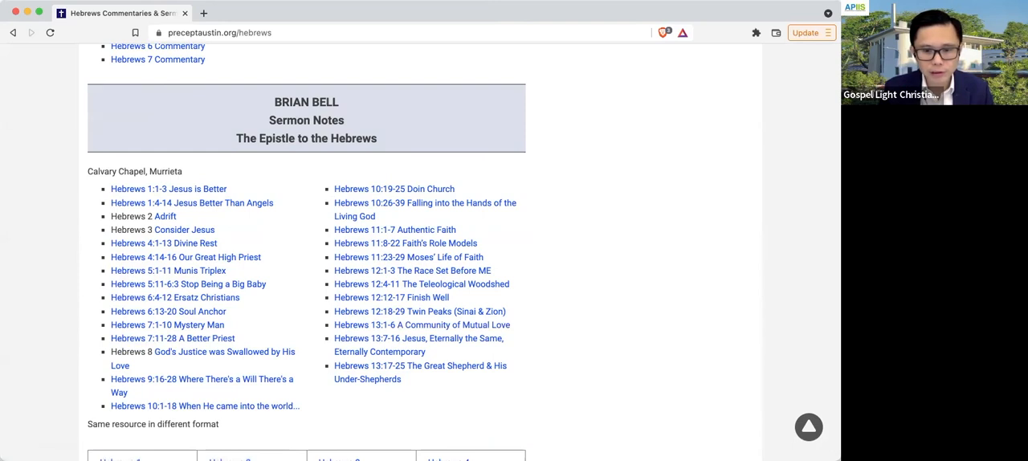
{"action": "mouse_move", "coordinate": [715, 328]}
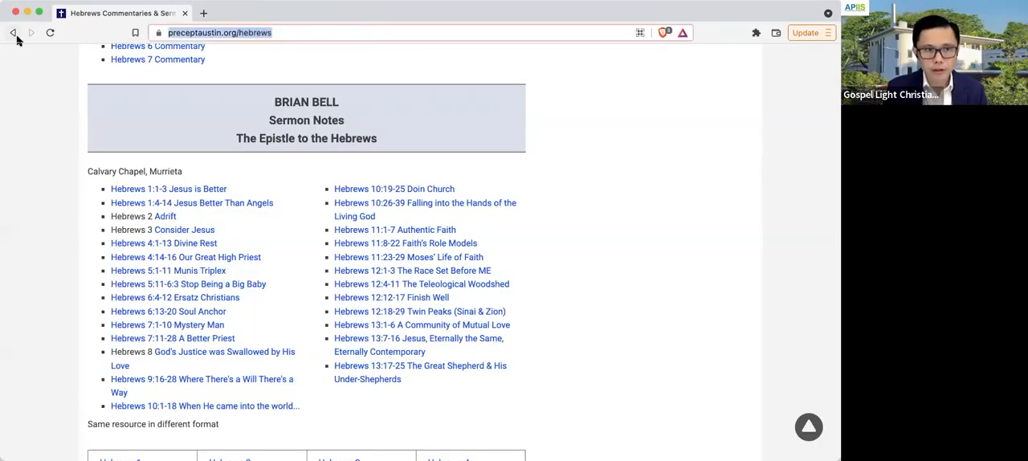
Step: Go back to the Google results for 'hebrews precept austin'
{"action": "left_click", "coordinate": [13, 32]}
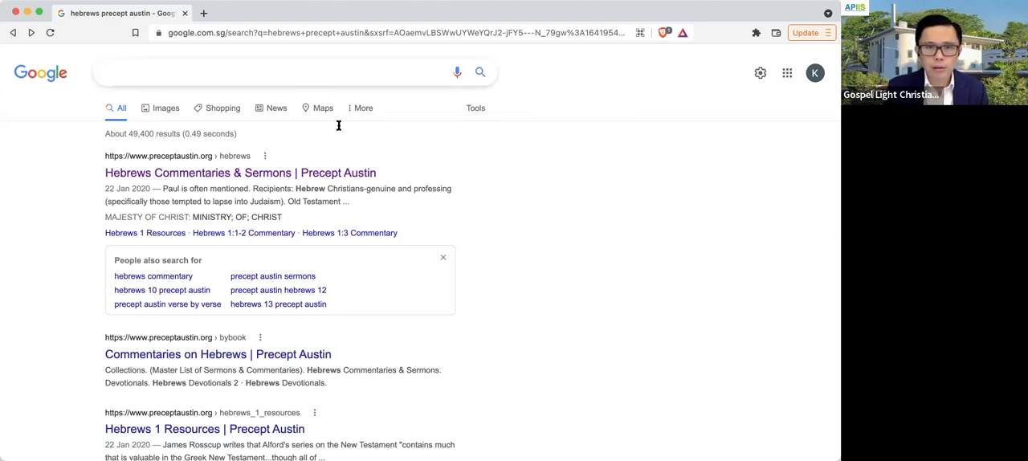
{"action": "mouse_move", "coordinate": [227, 73]}
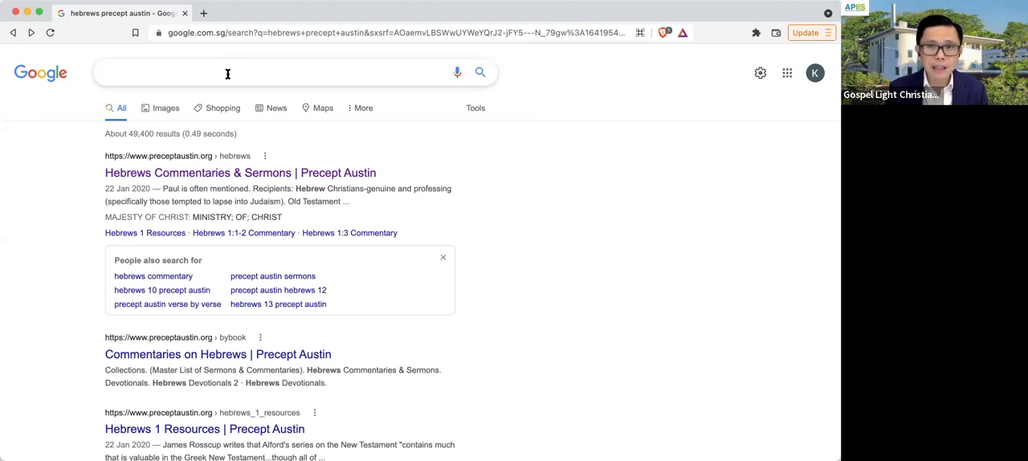
Step: Search Google for 'blb' and open the Blue Letter Bible result
{"action": "left_click", "coordinate": [227, 72]}
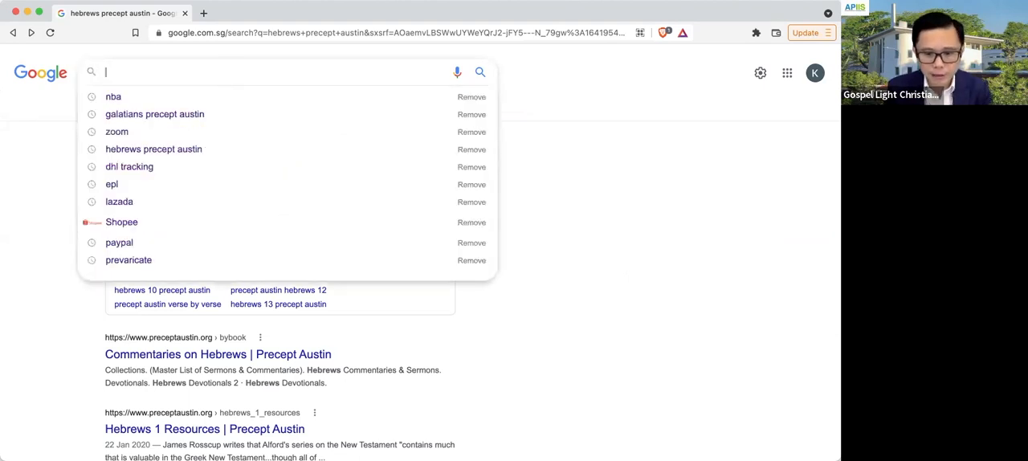
{"action": "type", "text": "blb"}
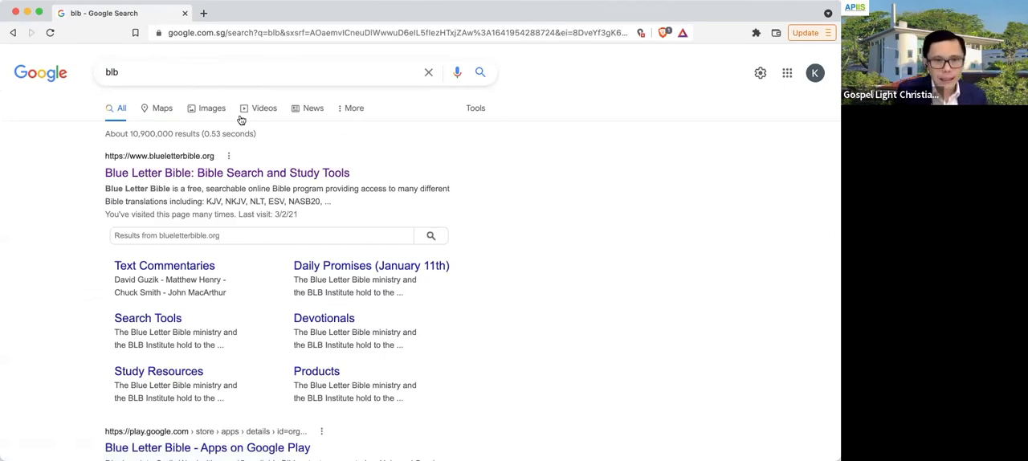
{"action": "left_click", "coordinate": [228, 173]}
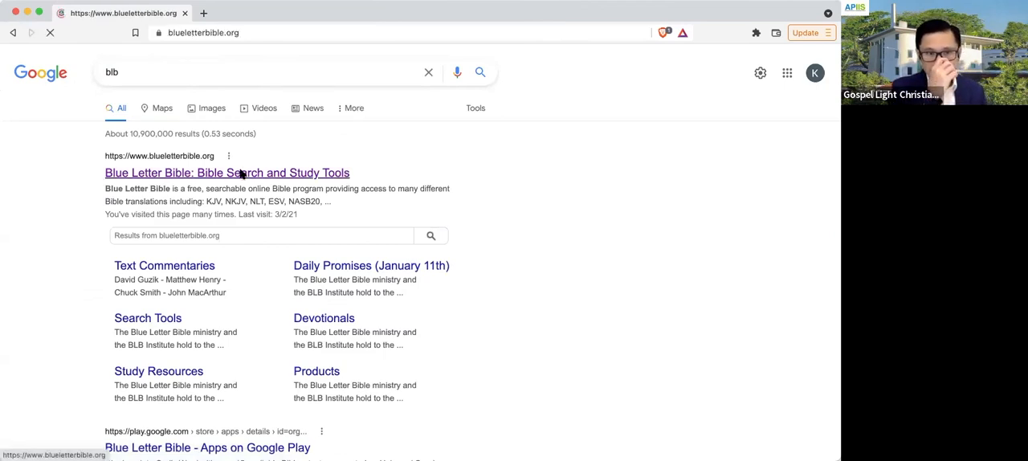
Step: Look up 'rom 1' in Blue Letter Bible's verse search to reach Romans 1 (KJV)
{"action": "left_click", "coordinate": [226, 173]}
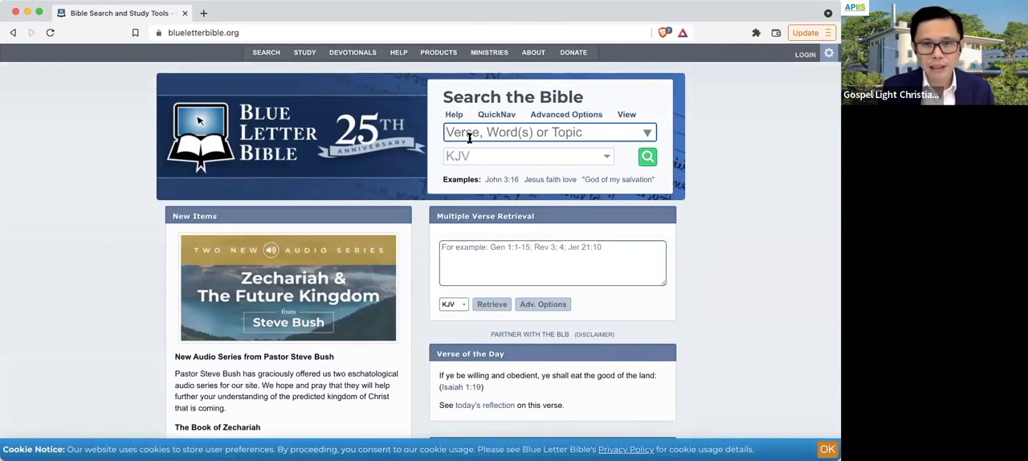
{"action": "left_click", "coordinate": [549, 132]}
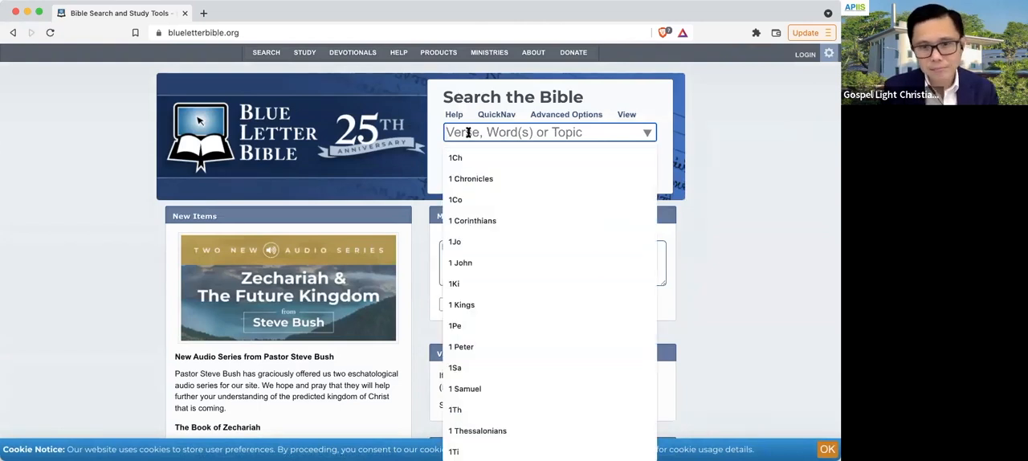
{"action": "type", "text": "rom 1"}
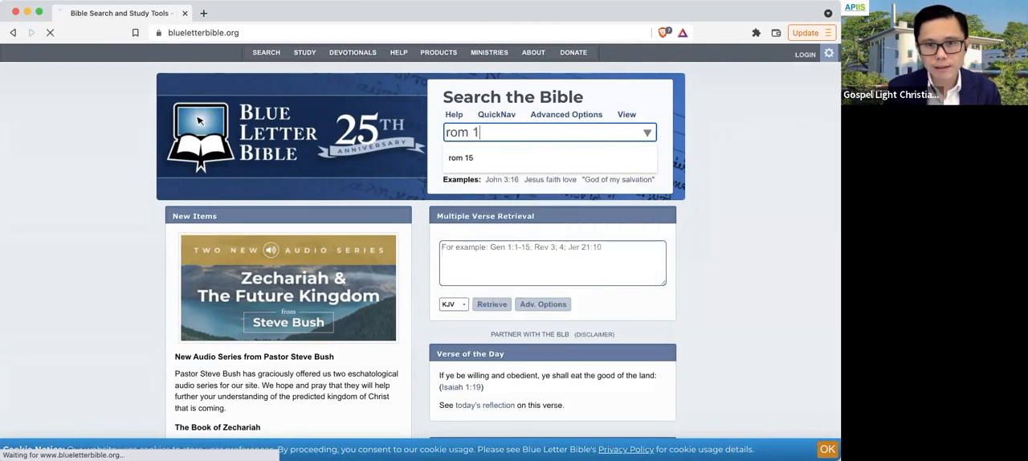
{"action": "key", "text": "Return"}
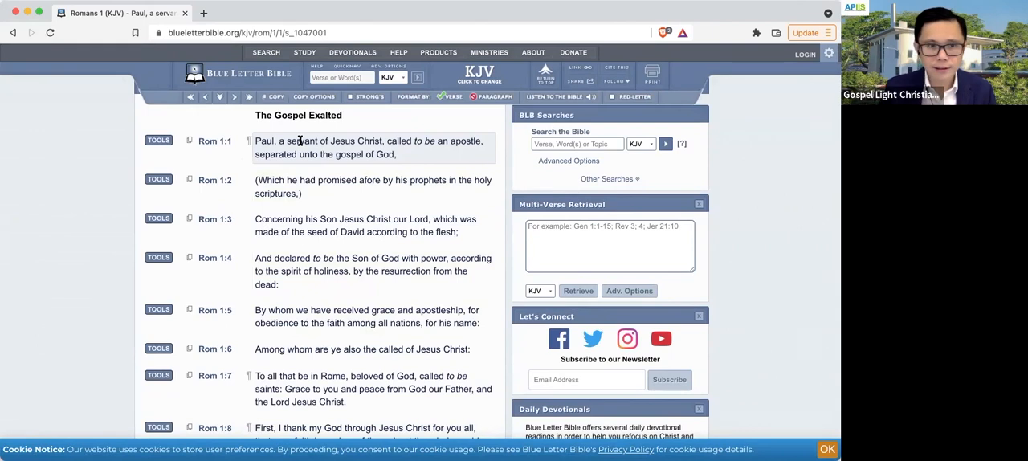
Step: Open the Interlinear tool for Romans 1:1 and scroll through its word table
{"action": "left_click", "coordinate": [158, 139]}
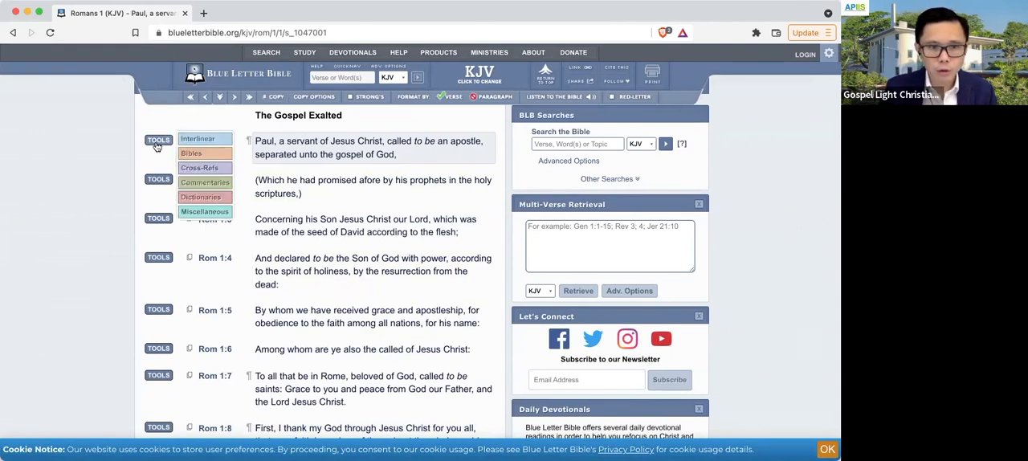
{"action": "left_click", "coordinate": [198, 138]}
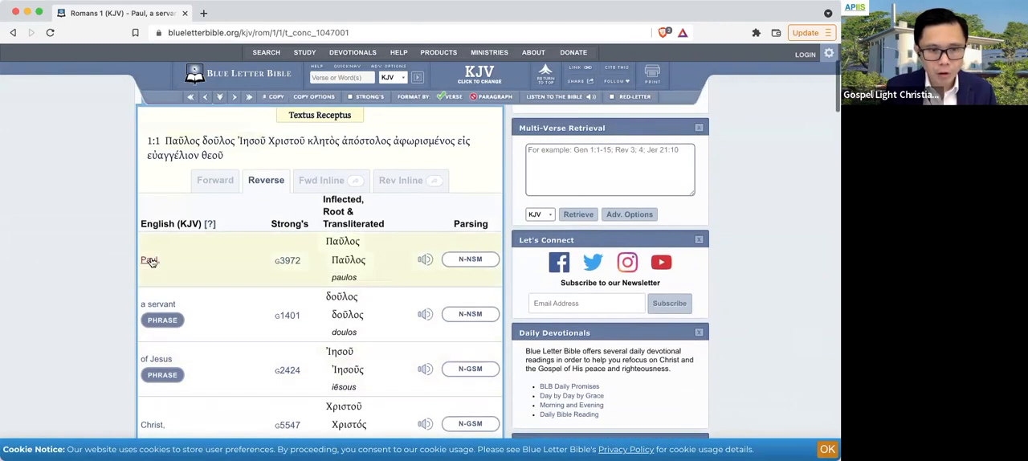
{"action": "mouse_move", "coordinate": [345, 265]}
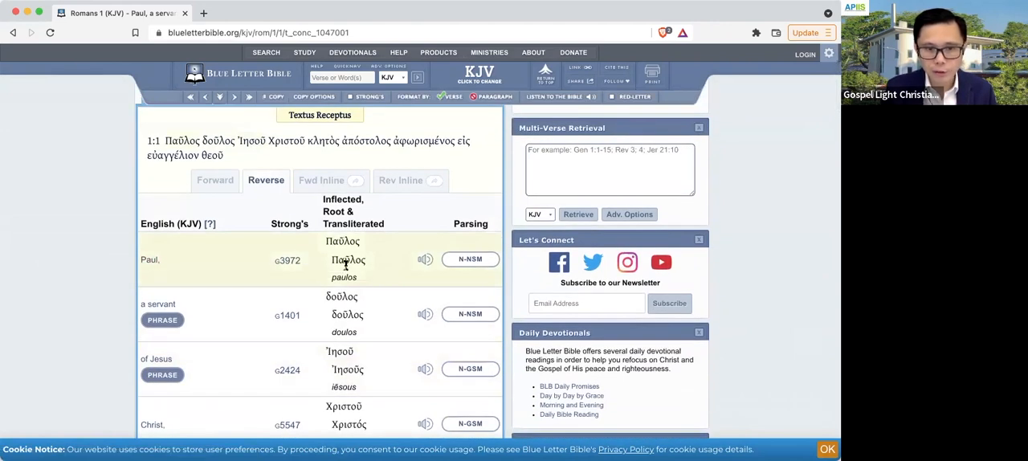
{"action": "scroll", "scroll_direction": "down", "scroll_amount": 3}
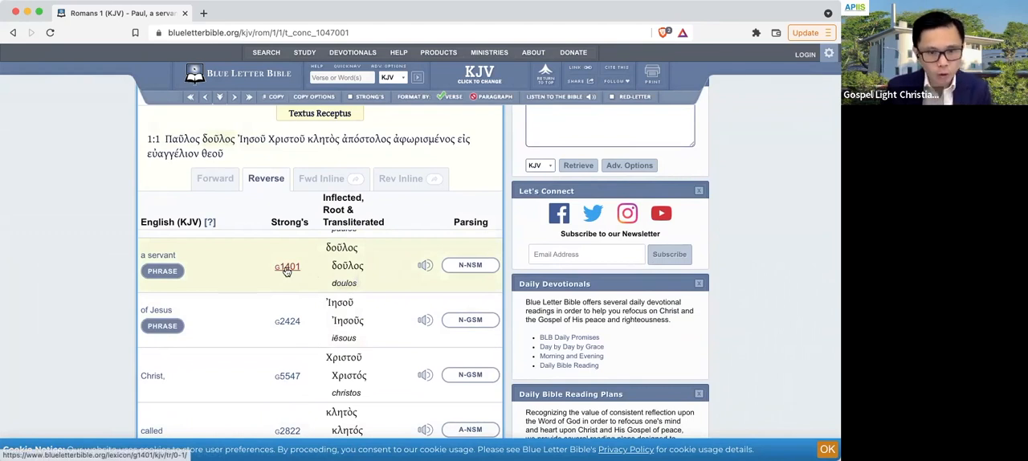
Step: Read the Strong's G1401 doulos lexicon page, viewing and closing its Vine's entry
{"action": "left_click", "coordinate": [287, 266]}
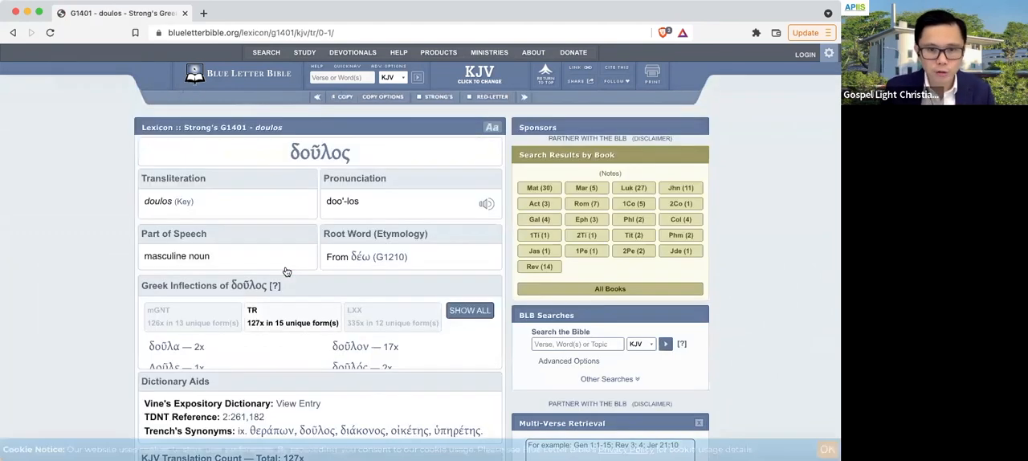
{"action": "scroll", "scroll_direction": "down", "scroll_amount": 3}
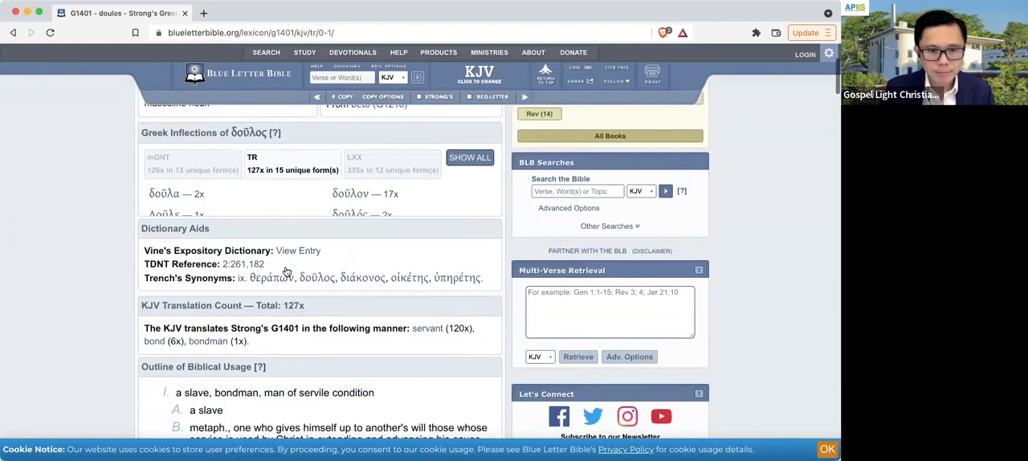
{"action": "scroll", "scroll_direction": "down", "scroll_amount": 3}
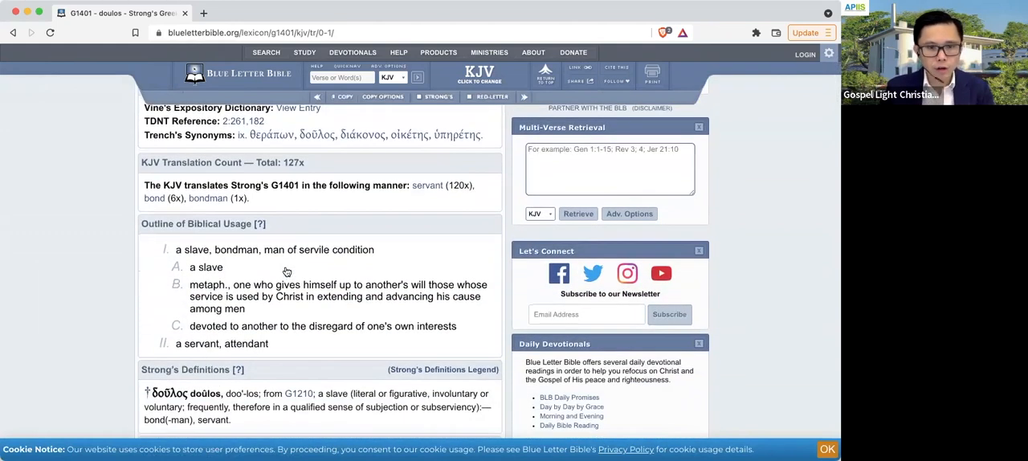
{"action": "scroll", "scroll_direction": "down", "scroll_amount": 3}
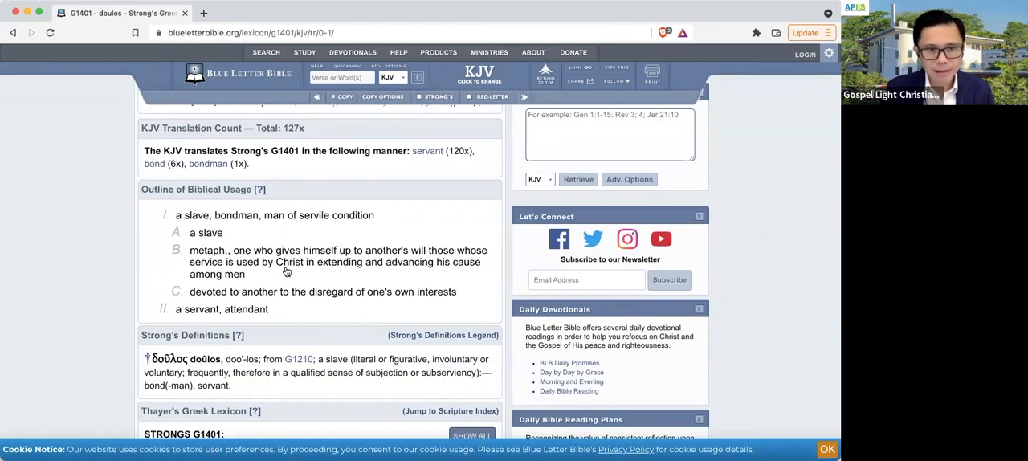
{"action": "scroll", "scroll_direction": "up", "scroll_amount": 3}
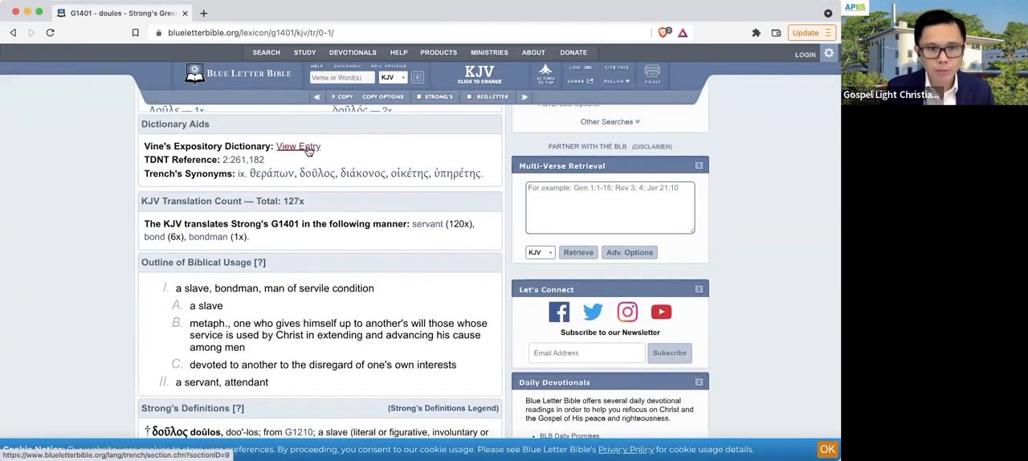
{"action": "left_click", "coordinate": [298, 146]}
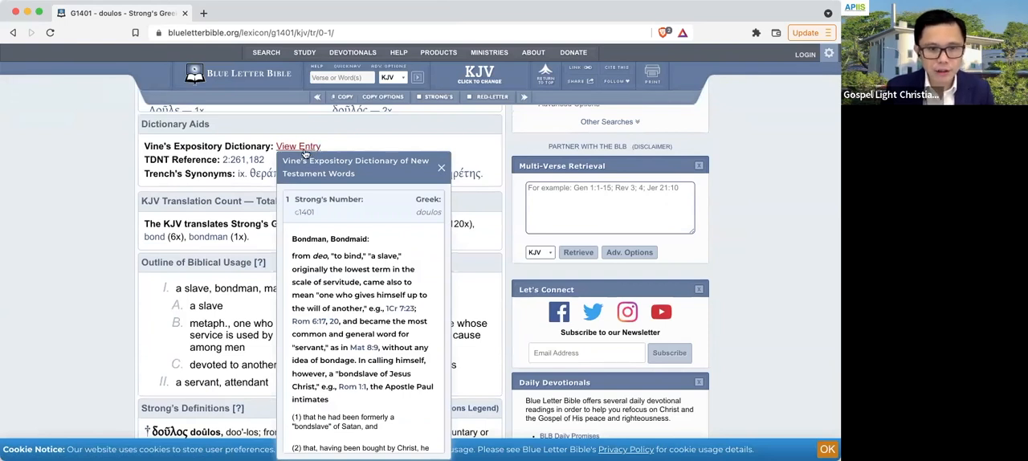
{"action": "left_click", "coordinate": [243, 159]}
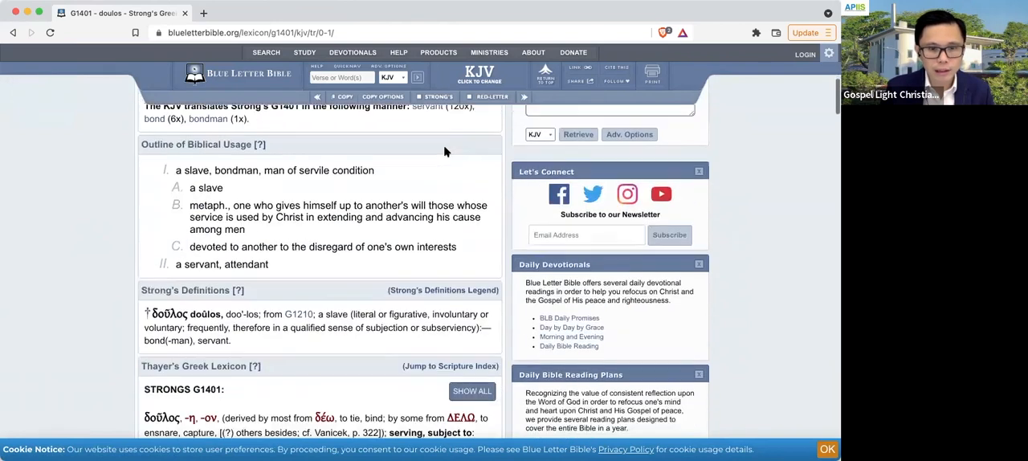
{"action": "scroll", "scroll_direction": "down", "scroll_amount": 3}
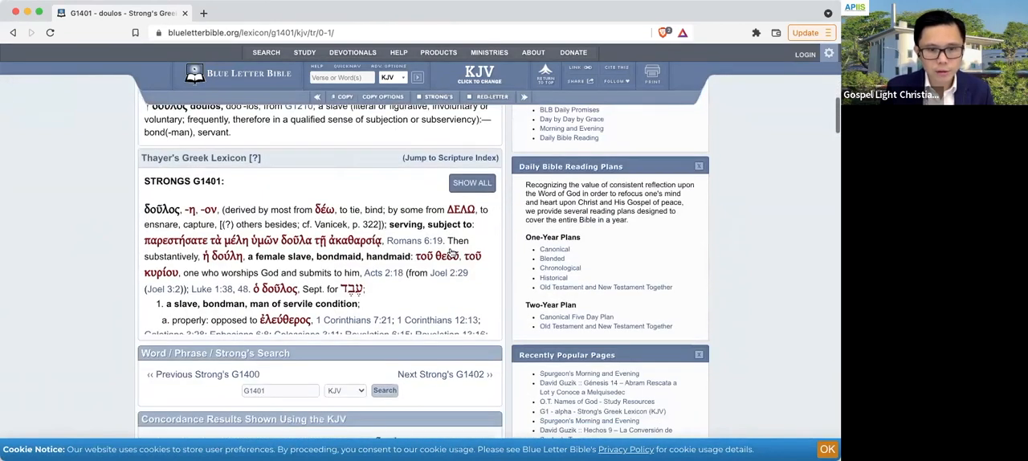
{"action": "scroll", "scroll_direction": "down", "scroll_amount": 3}
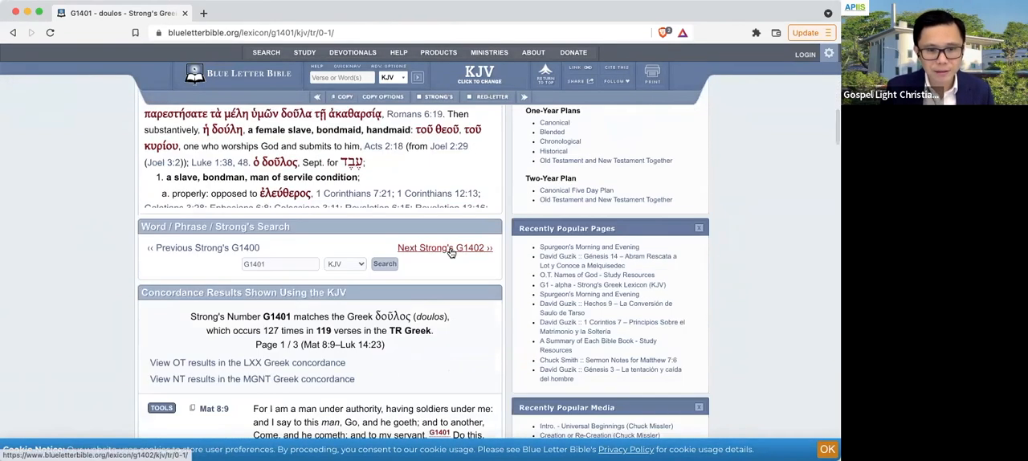
{"action": "scroll", "scroll_direction": "down", "scroll_amount": 3}
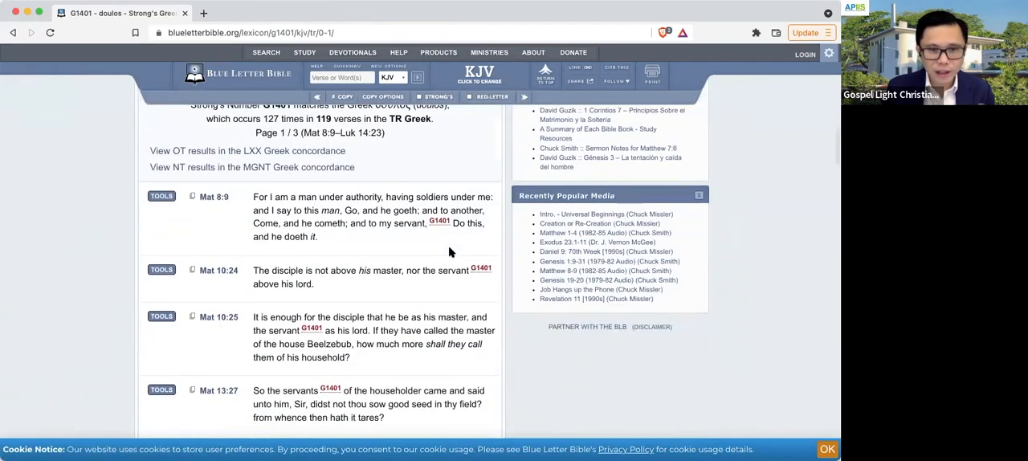
{"action": "scroll", "scroll_direction": "down", "scroll_amount": 3}
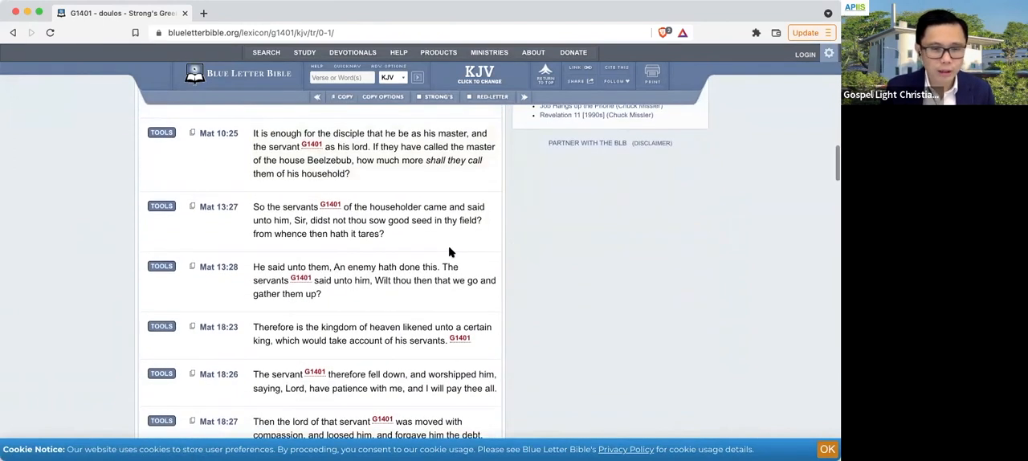
{"action": "scroll", "scroll_direction": "down", "scroll_amount": 3}
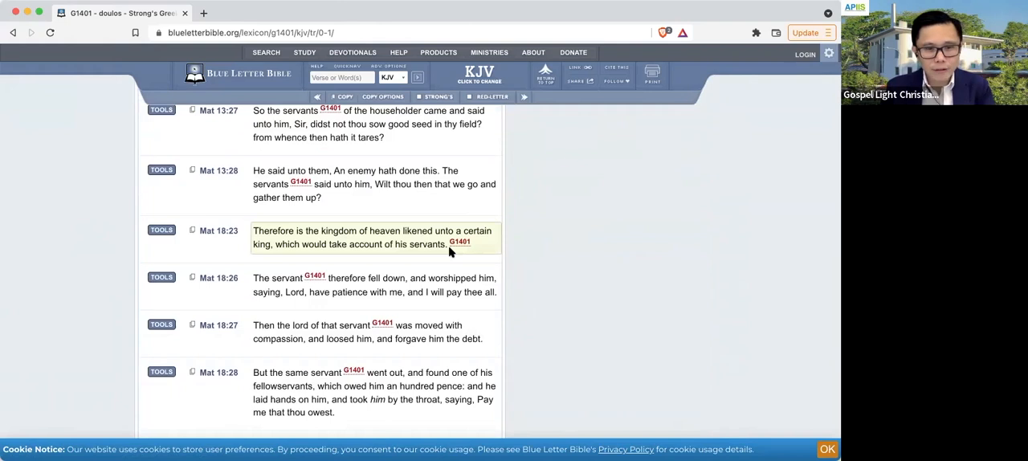
{"action": "scroll", "scroll_direction": "down", "scroll_amount": 3}
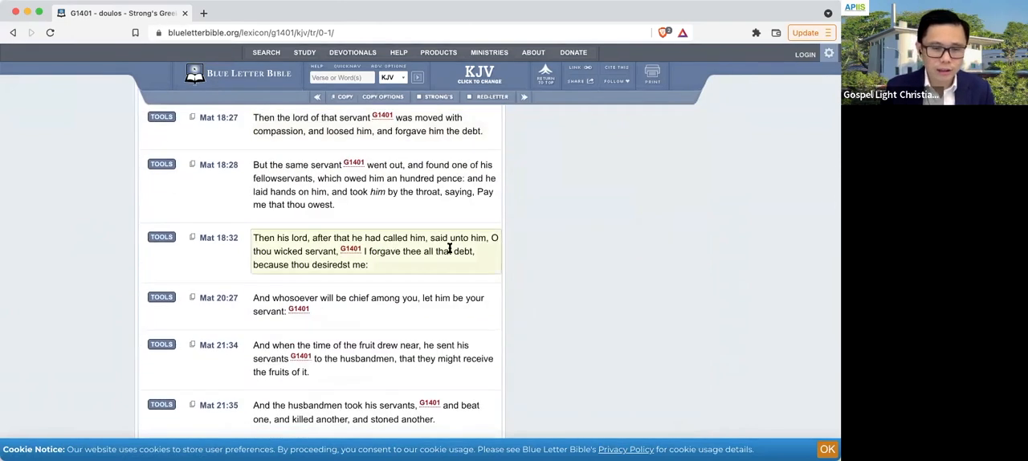
{"action": "scroll", "scroll_direction": "down", "scroll_amount": 3}
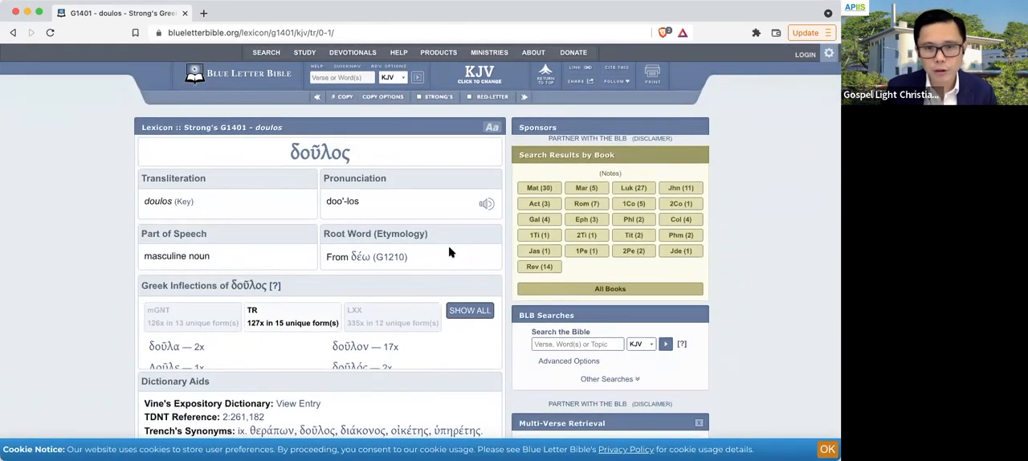
{"action": "mouse_move", "coordinate": [493, 232]}
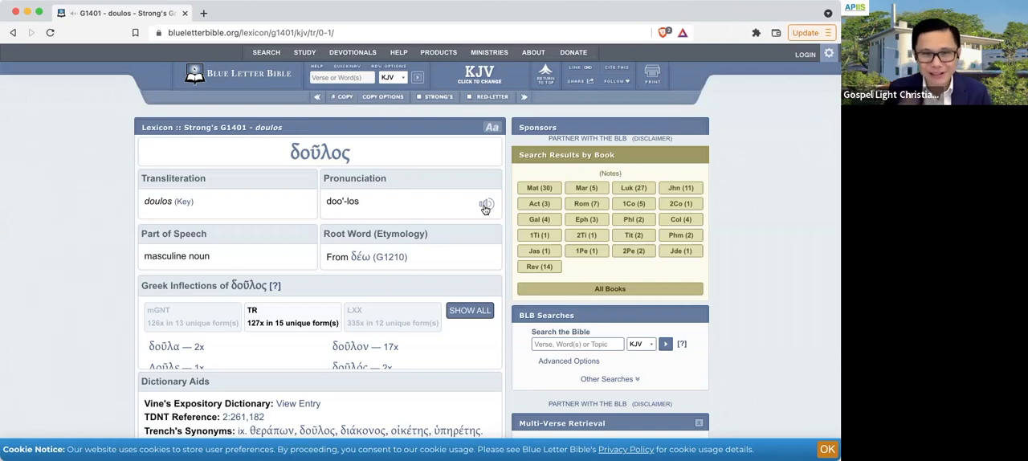
{"action": "mouse_move", "coordinate": [464, 241]}
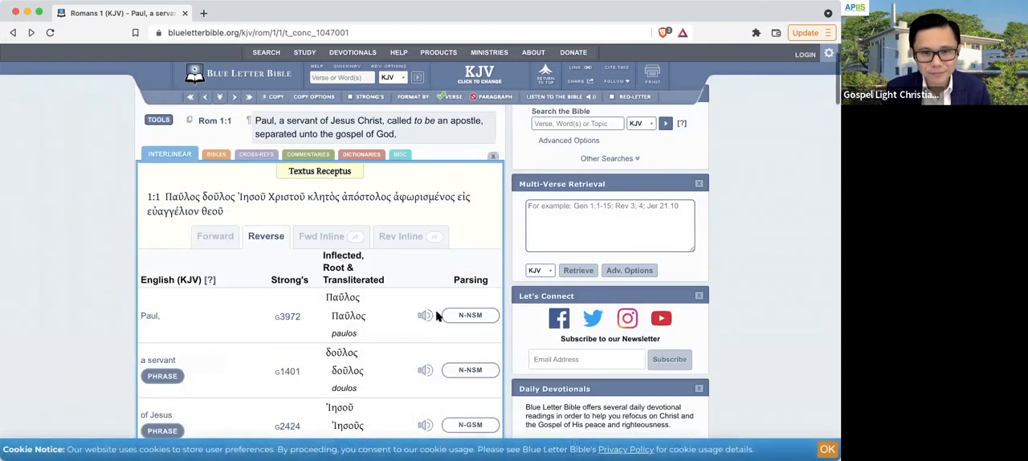
Step: Scroll the Romans 1:1 interlinear down to 'called' (G2822)
{"action": "scroll", "scroll_direction": "down", "scroll_amount": 3}
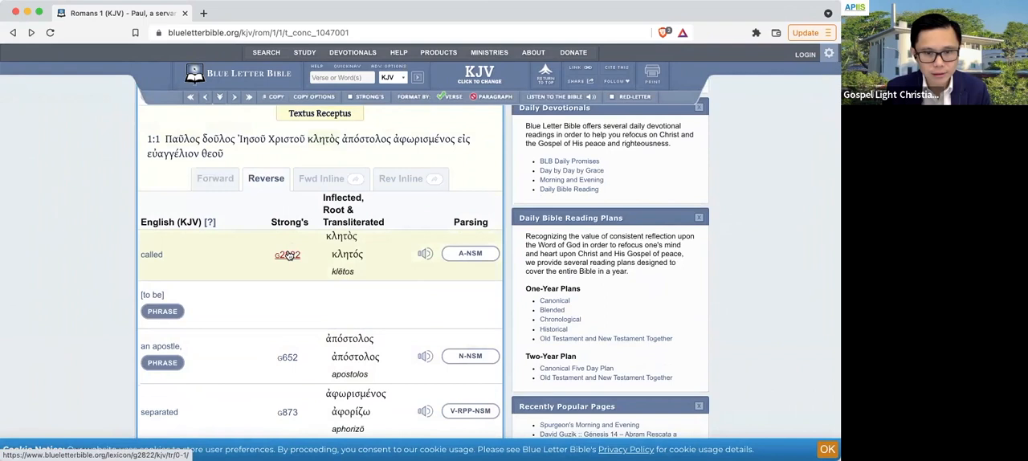
Step: Read the G2822 kletos lexicon entry, then request the A-NSM parsing for 'called'
{"action": "left_click", "coordinate": [286, 255]}
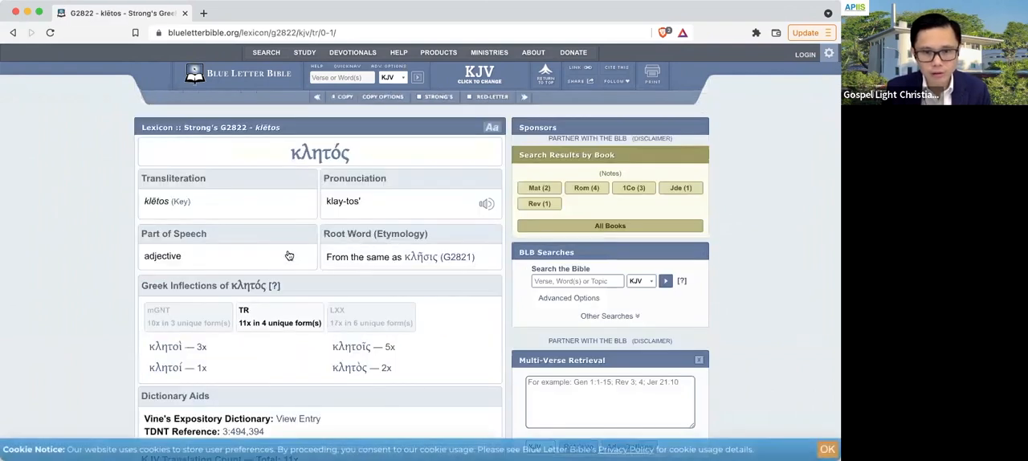
{"action": "scroll", "scroll_direction": "down", "scroll_amount": 3}
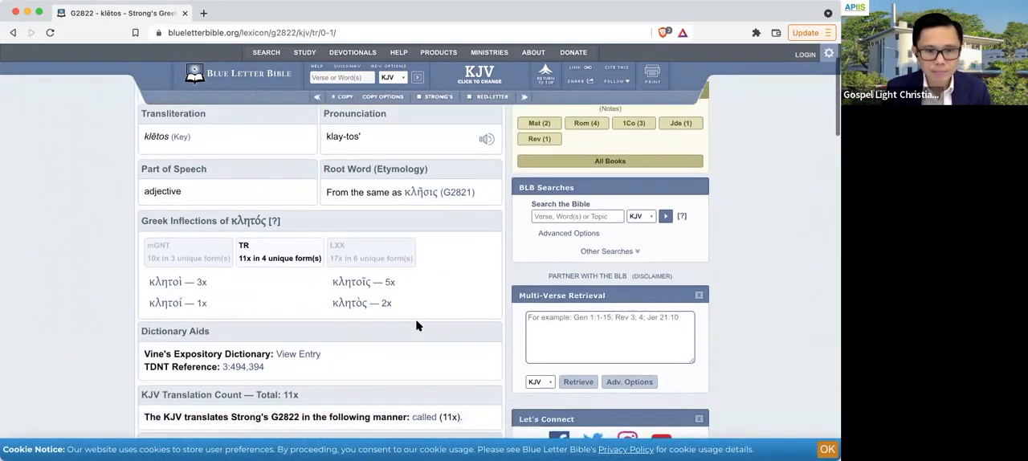
{"action": "scroll", "scroll_direction": "down", "scroll_amount": 3}
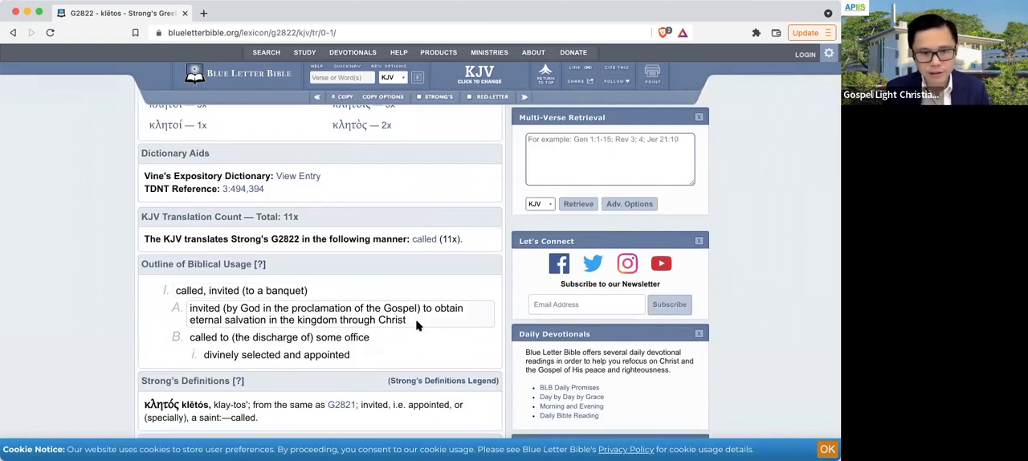
{"action": "scroll", "scroll_direction": "down", "scroll_amount": 3}
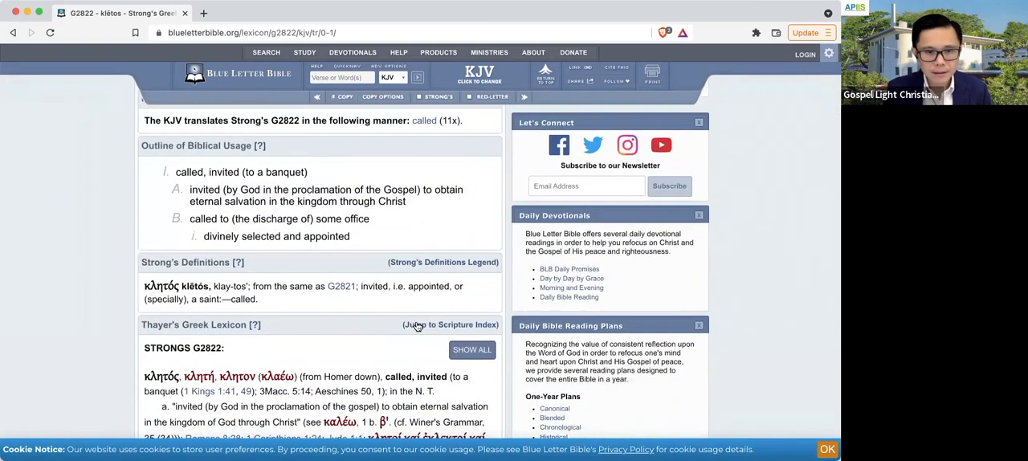
{"action": "scroll", "scroll_direction": "down", "scroll_amount": 3}
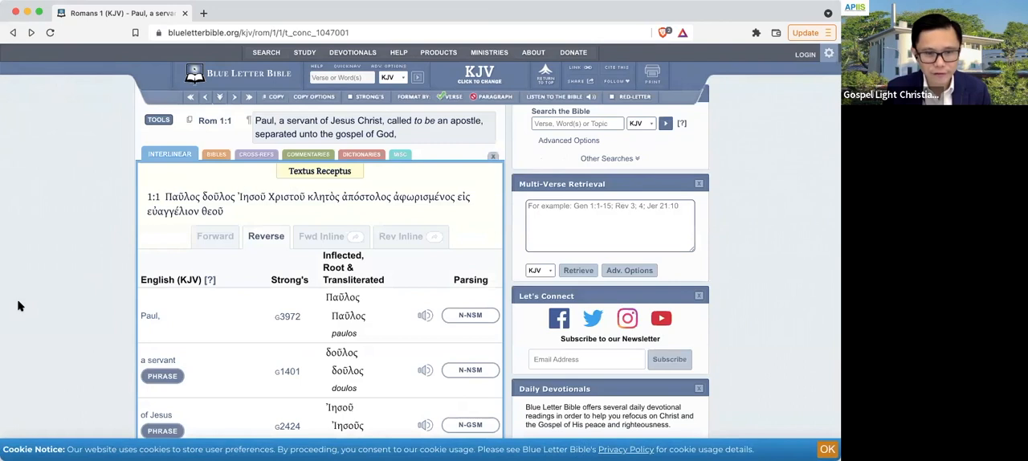
{"action": "scroll", "scroll_direction": "down", "scroll_amount": 3}
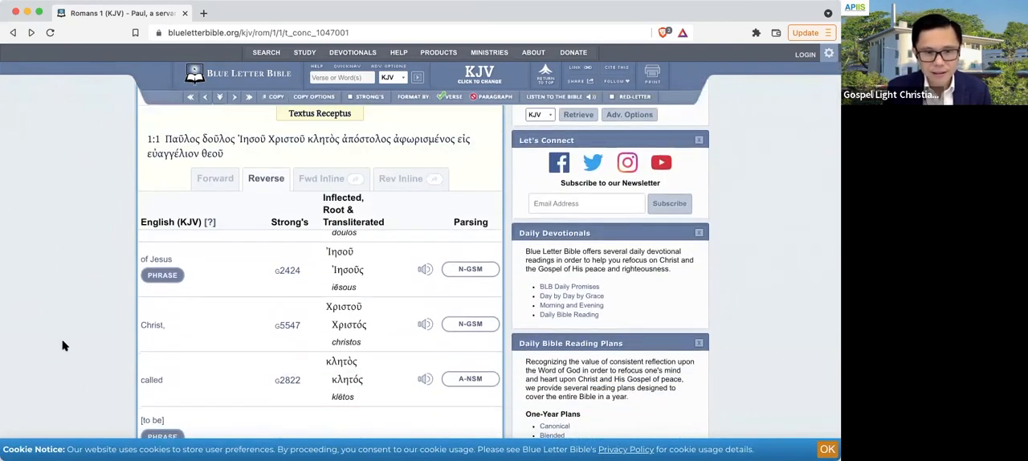
{"action": "left_click", "coordinate": [470, 269]}
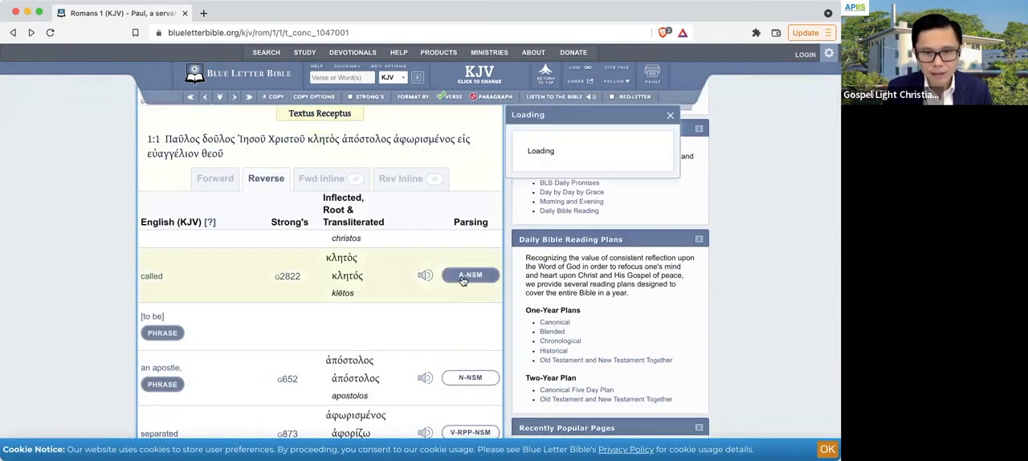
Step: Review the κλητός parsing popup (adjective, nominative singular masculine) and close it
{"action": "left_click", "coordinate": [470, 275]}
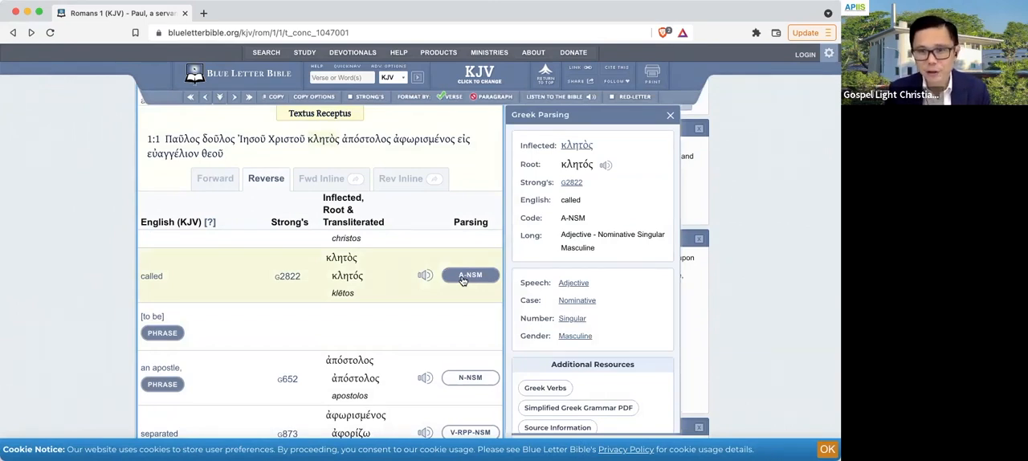
{"action": "scroll", "scroll_direction": "down", "scroll_amount": 3}
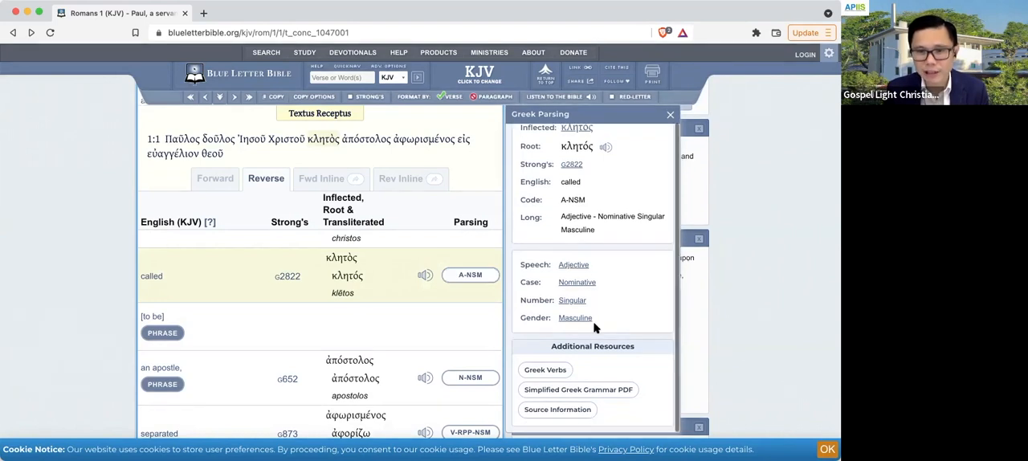
{"action": "scroll", "scroll_direction": "up", "scroll_amount": 3}
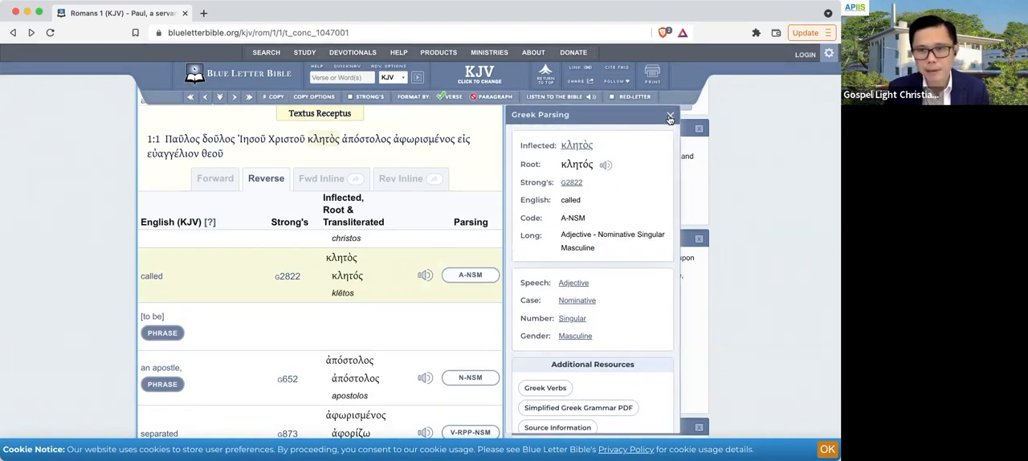
{"action": "left_click", "coordinate": [671, 117]}
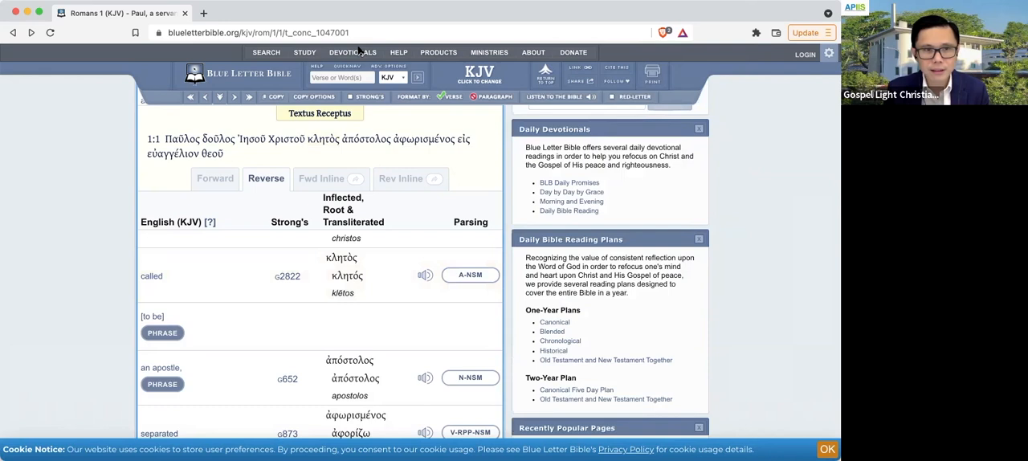